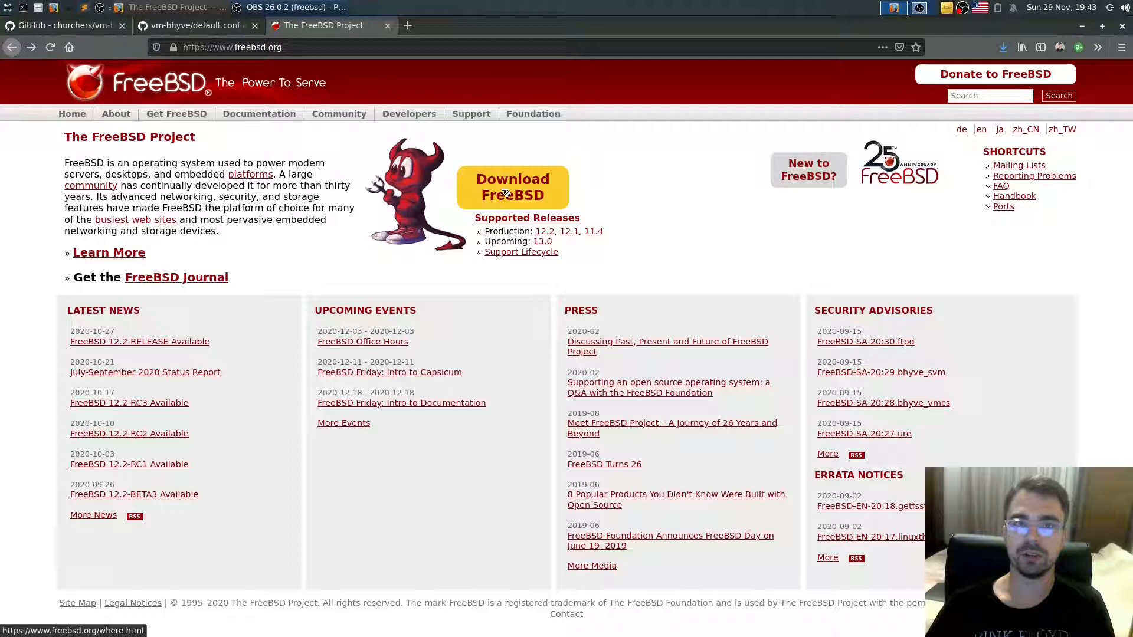
Navigate from Download FreeBSD to the 13.0-CURRENT amd64 installer images index
click(512, 186)
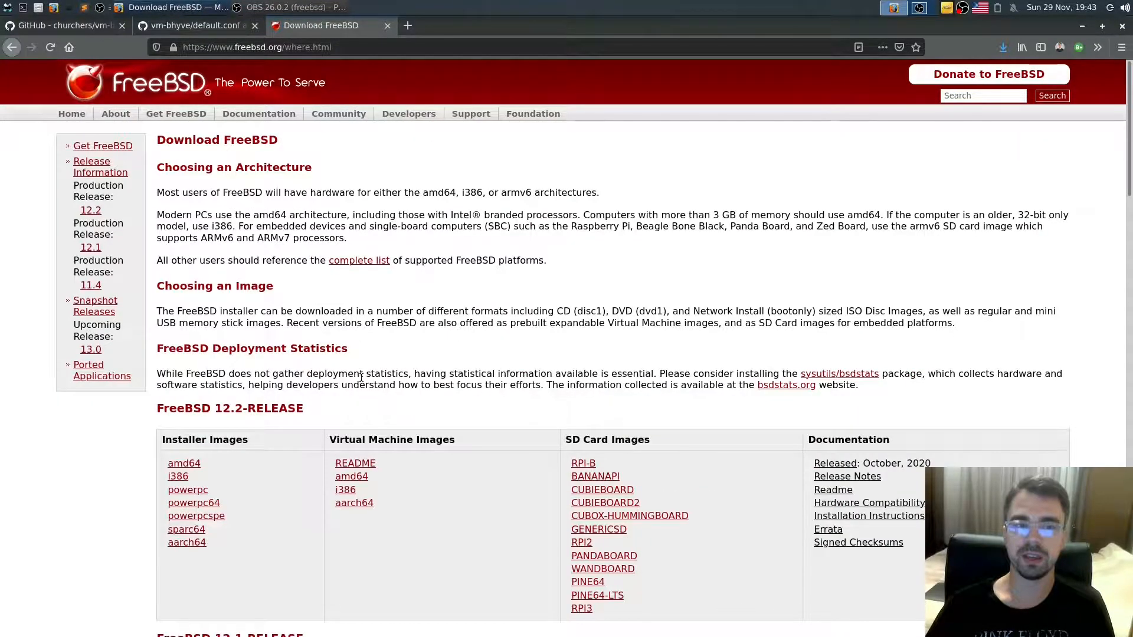
scroll(down, 3)
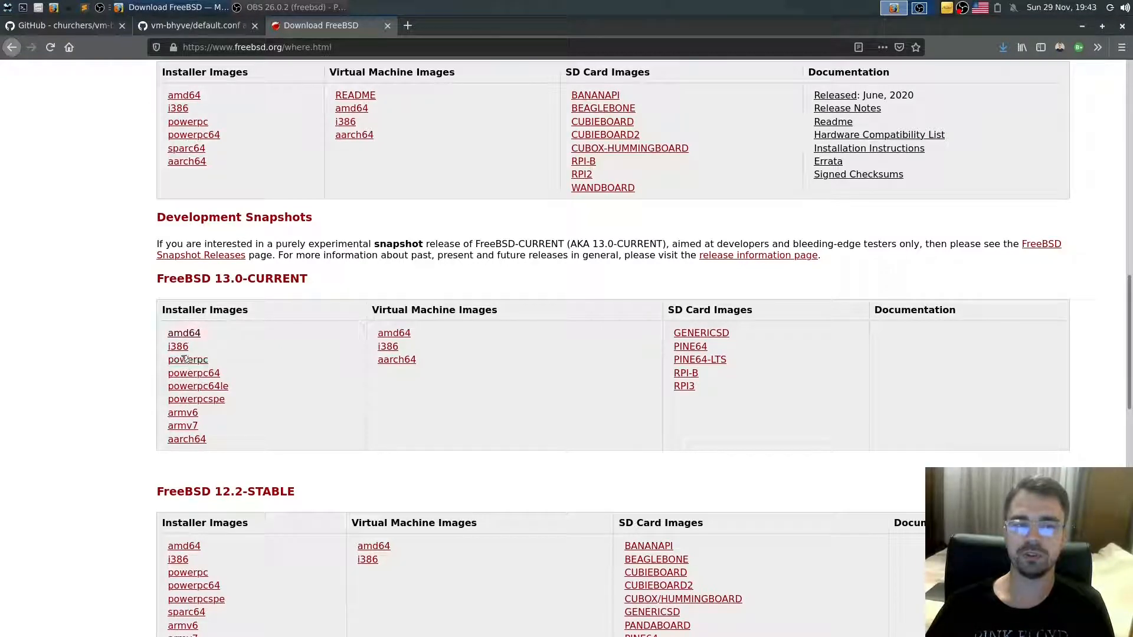
click(184, 333)
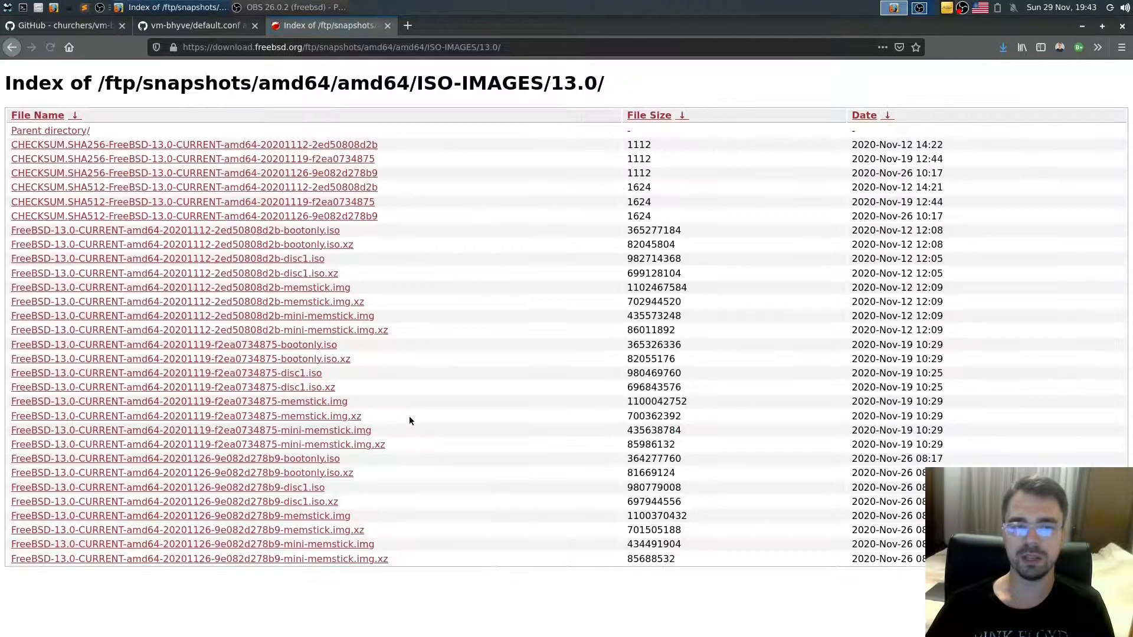
mouse_move(251, 481)
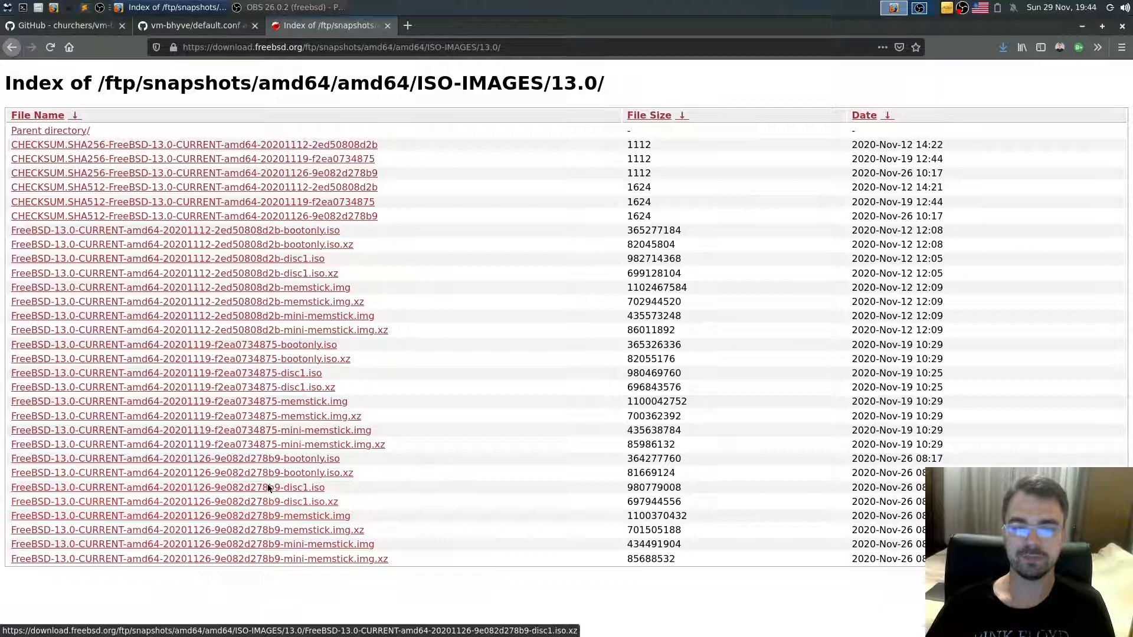
mouse_move(279, 491)
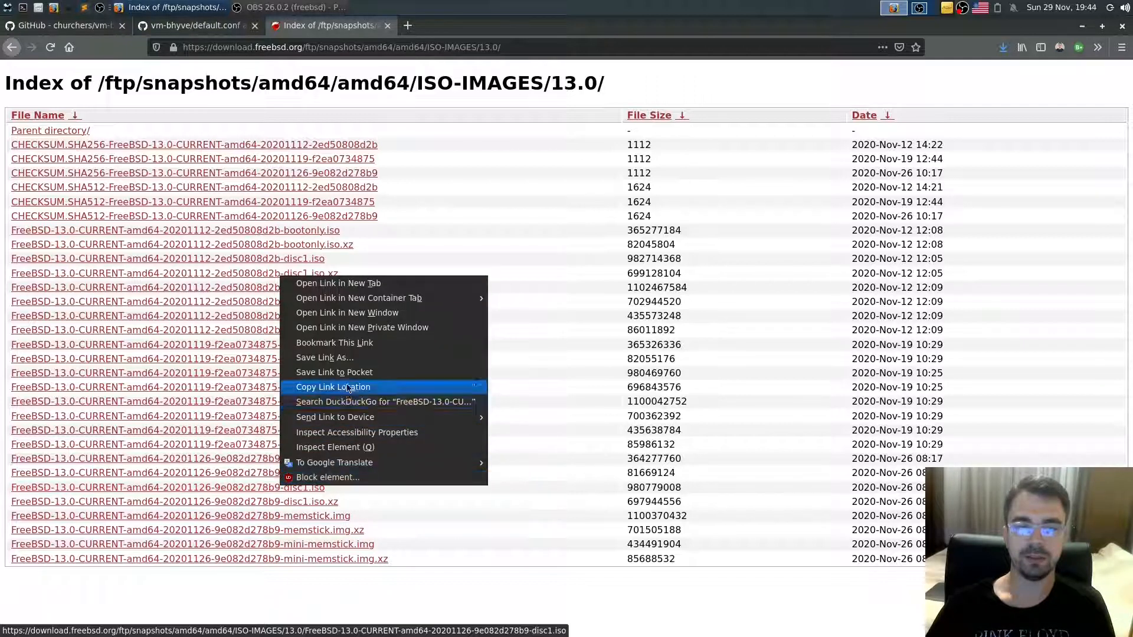
Copy the disc1 ISO URL and fetch it as root with vm iso into the ISO store
click(333, 387)
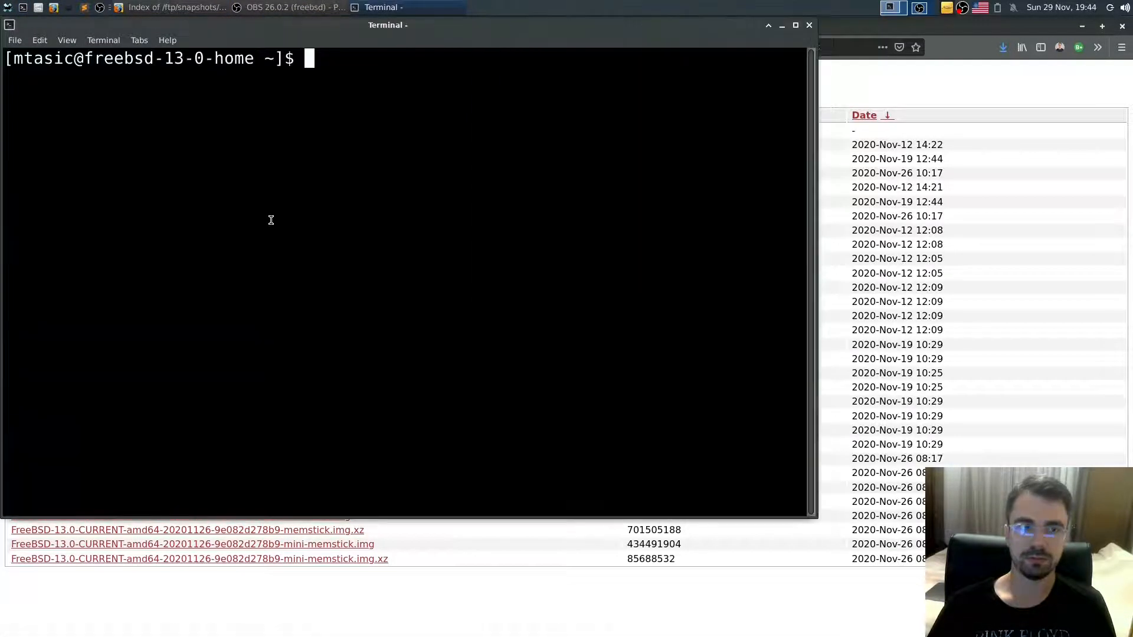
text(su)
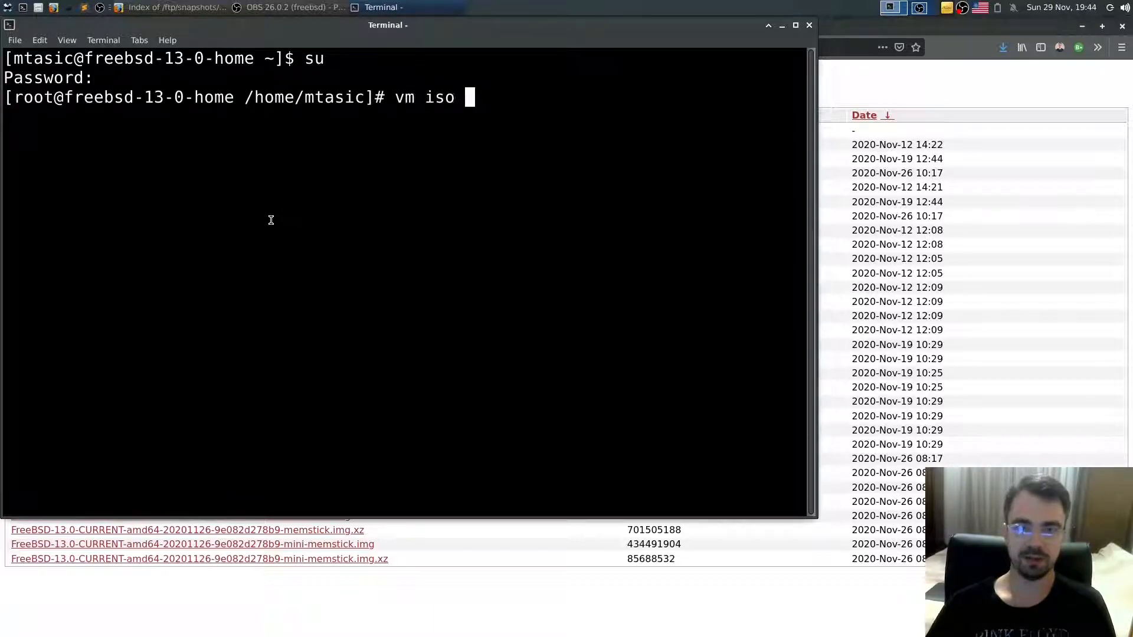
mouse_move(515, 232)
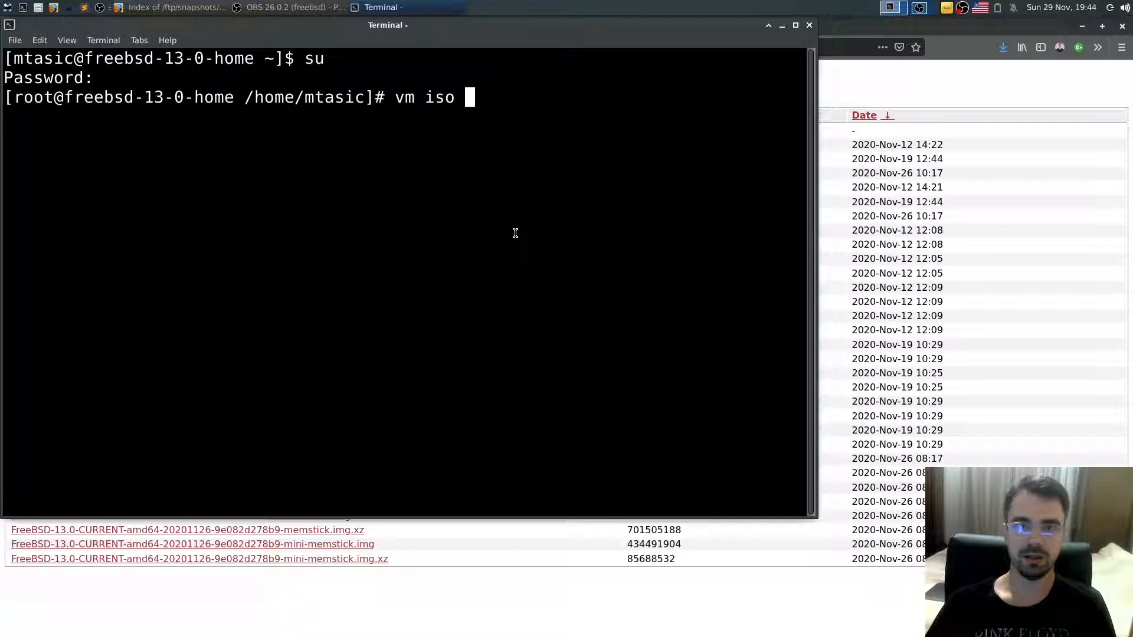
text(https://download.freebsd.org/ftp/snapshots/amd64/amd64/ISO-IMAGES/13.0/FreeBSD-13.0-CURRENT-amd64-20201126-9e082d278b9-disc1.iso)
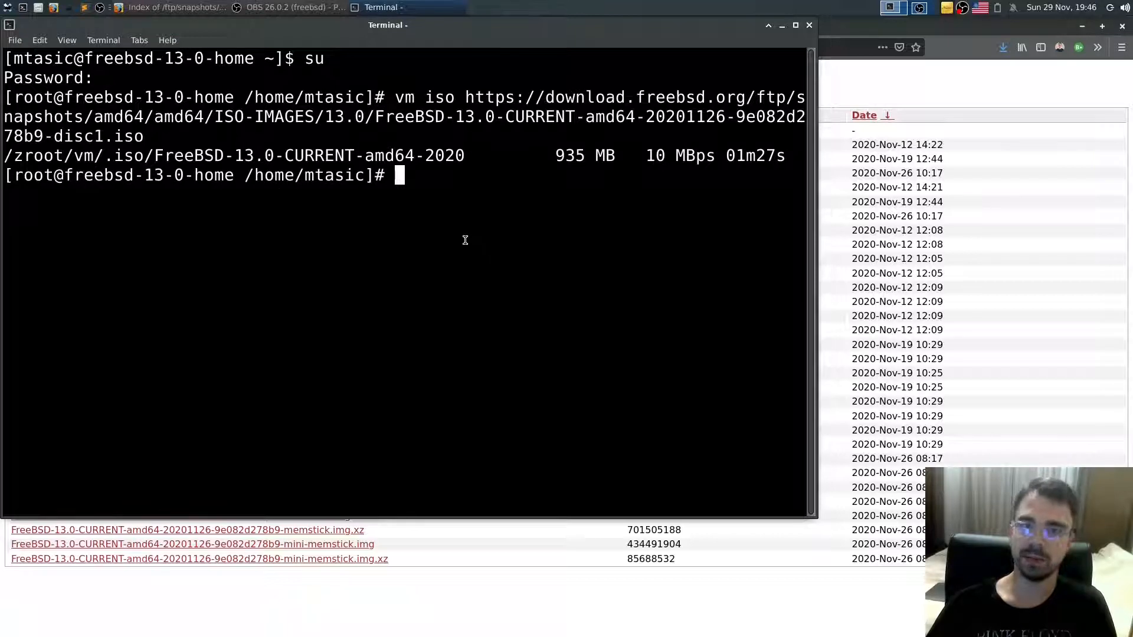
click(329, 7)
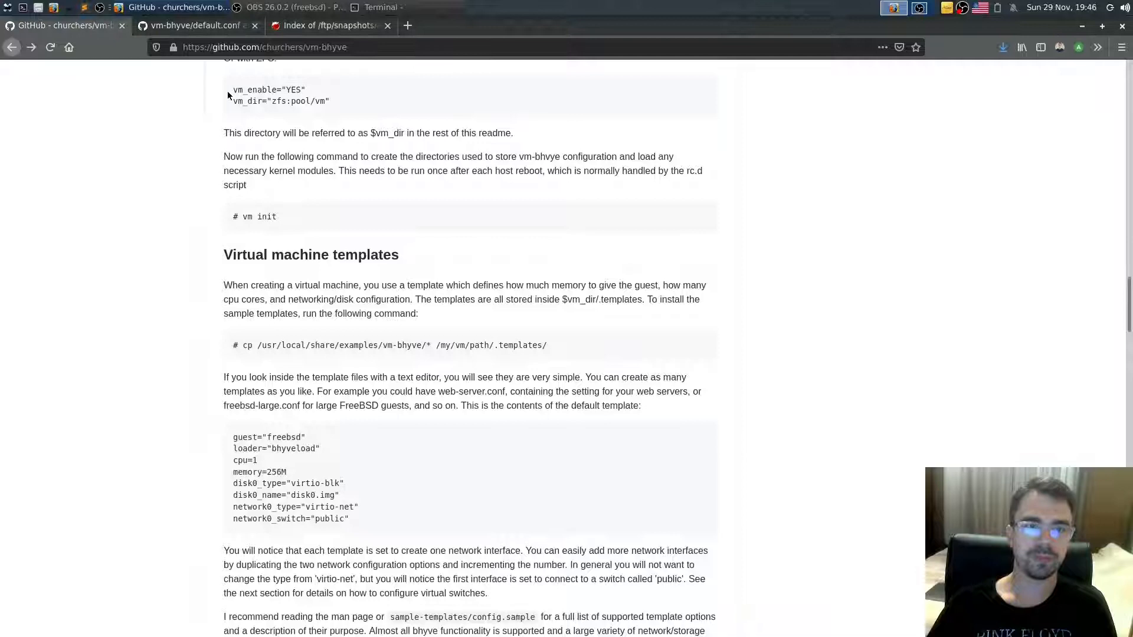
Copy vm-bhyve's default.conf to /zroot/vm/.templates/freebsd-13-0.conf in the root shell
double_click(400, 346)
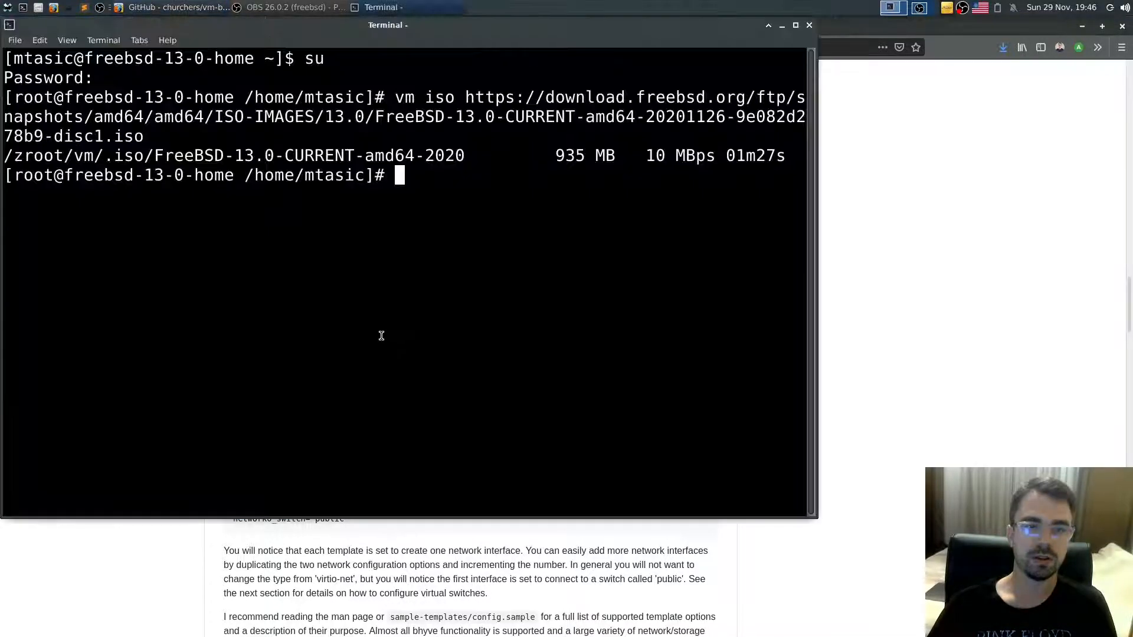
text(cp /usr/local/share/examples/vm-bhyve/)
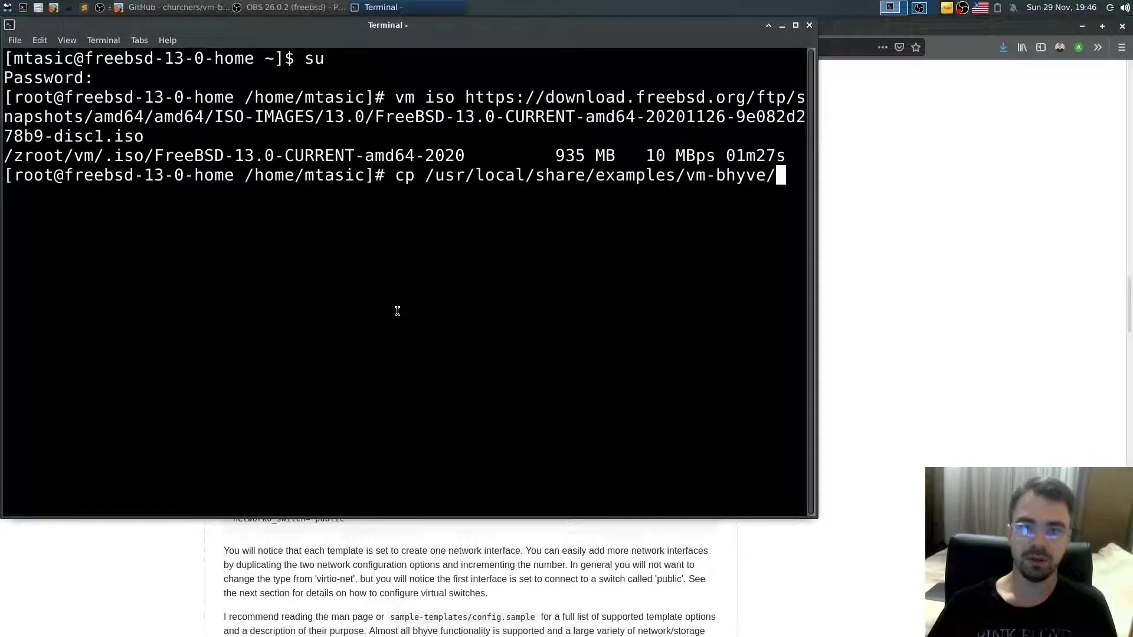
text(default.conf /)
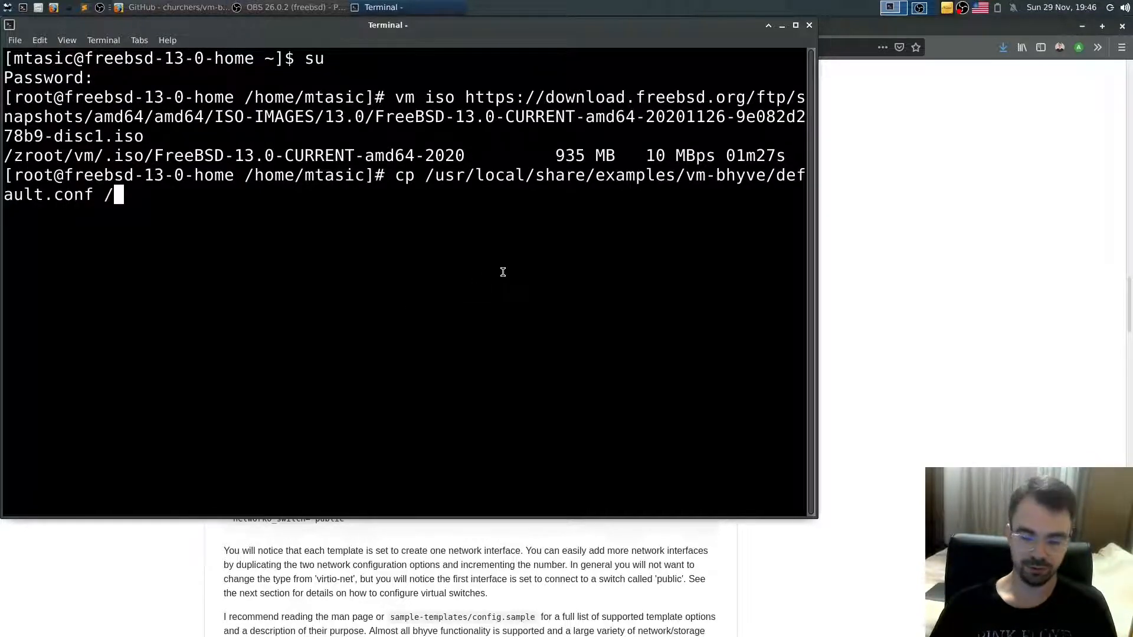
text(zroot/vm/.templates/)
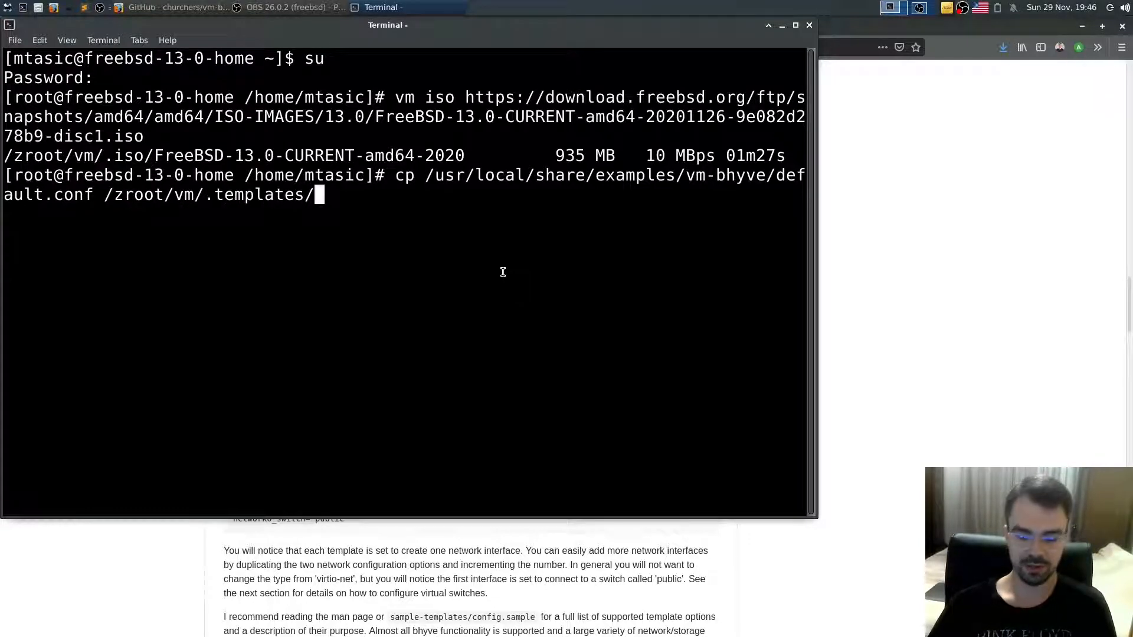
text(freebsd-1)
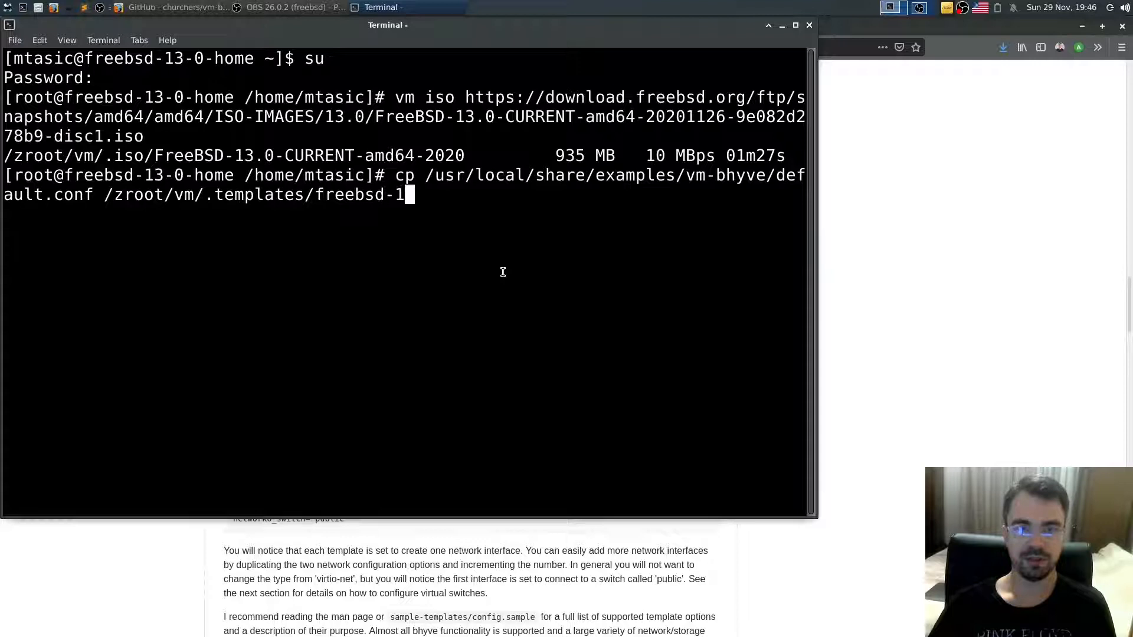
text(3-0.)
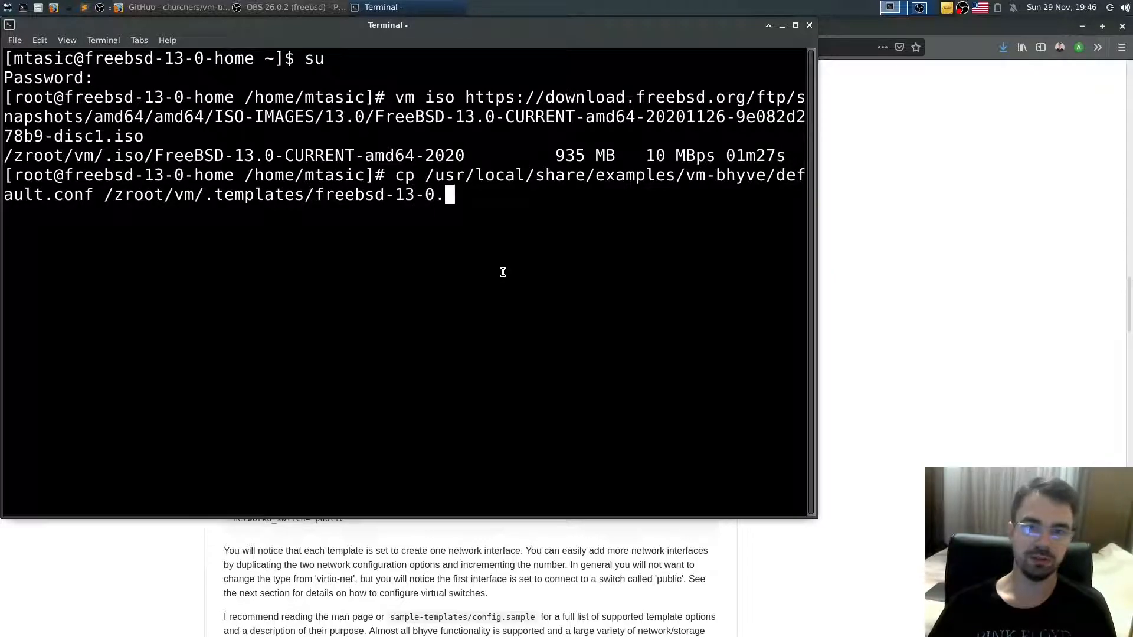
text(vim)
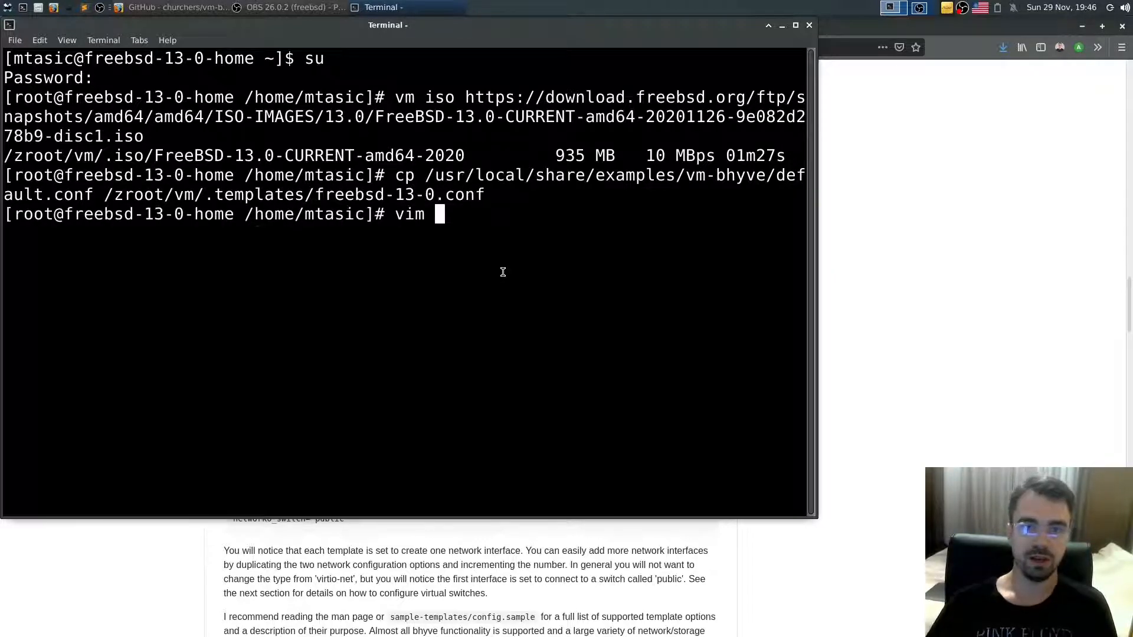
Edit freebsd-13-0.conf in vim to cpu=8 and memory=16G and save it
text(/zroot/vm/.templates/freebsd-13-0.conf)
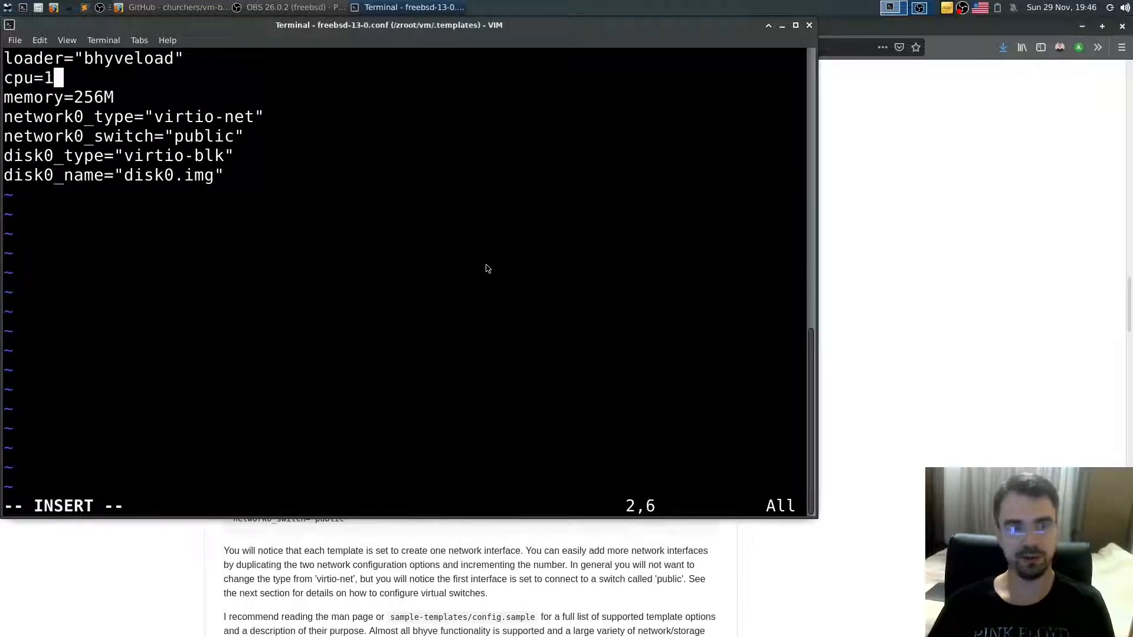
text(8)
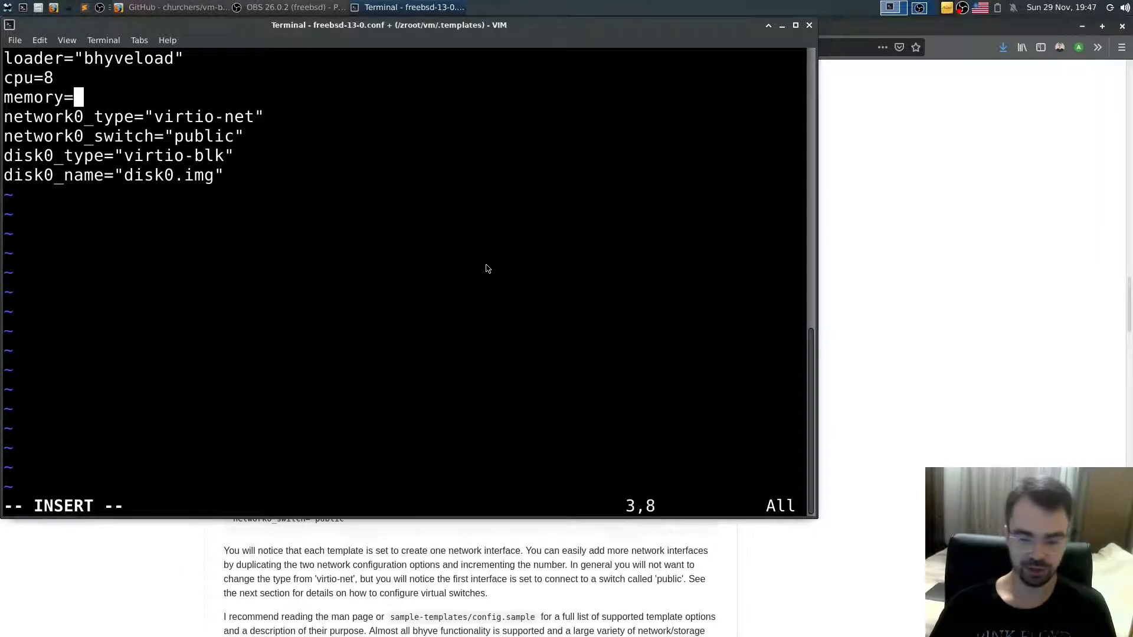
text(16G)
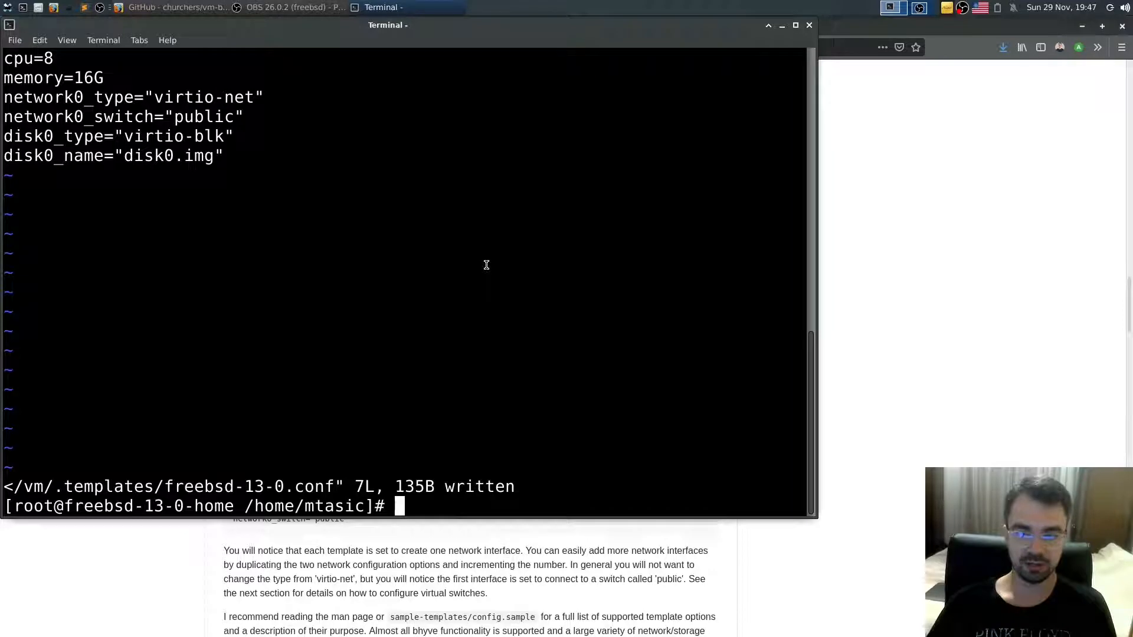
text(c)
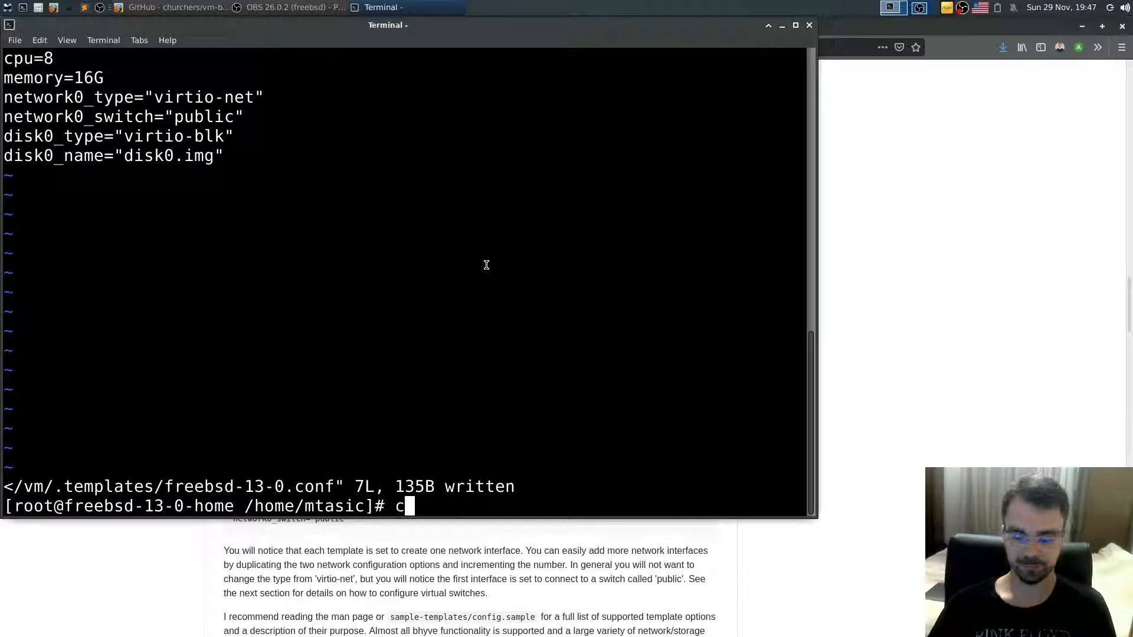
List VMs, then create VM freebsd-13-0 from the freebsd-13-0 template with a 100G disk
key(Return)
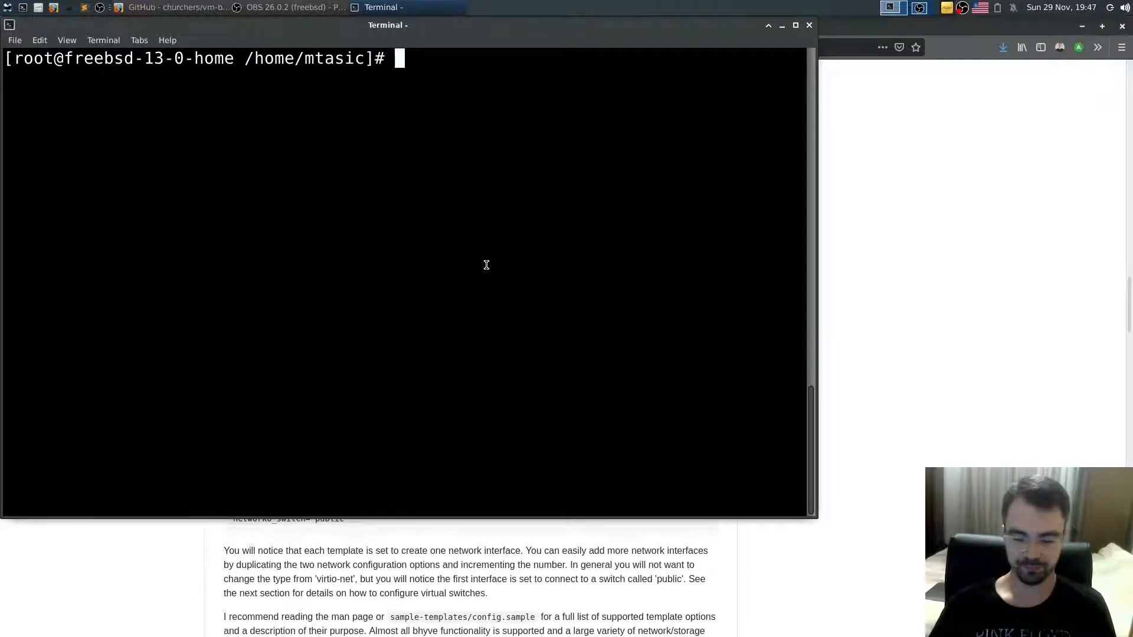
text(vm list)
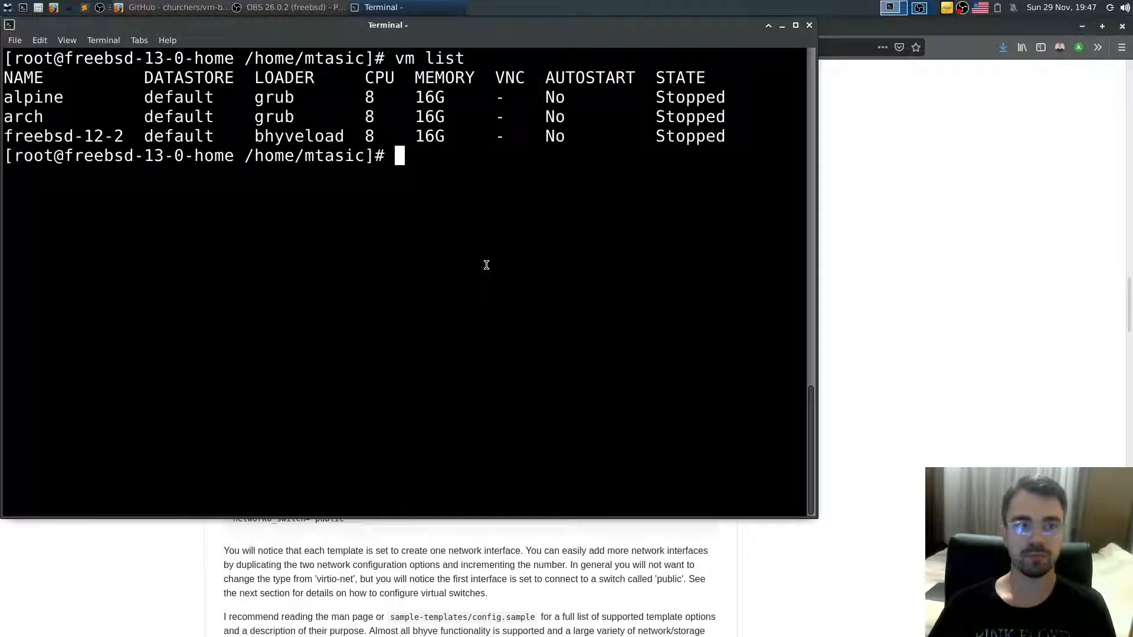
text(vm create -t)
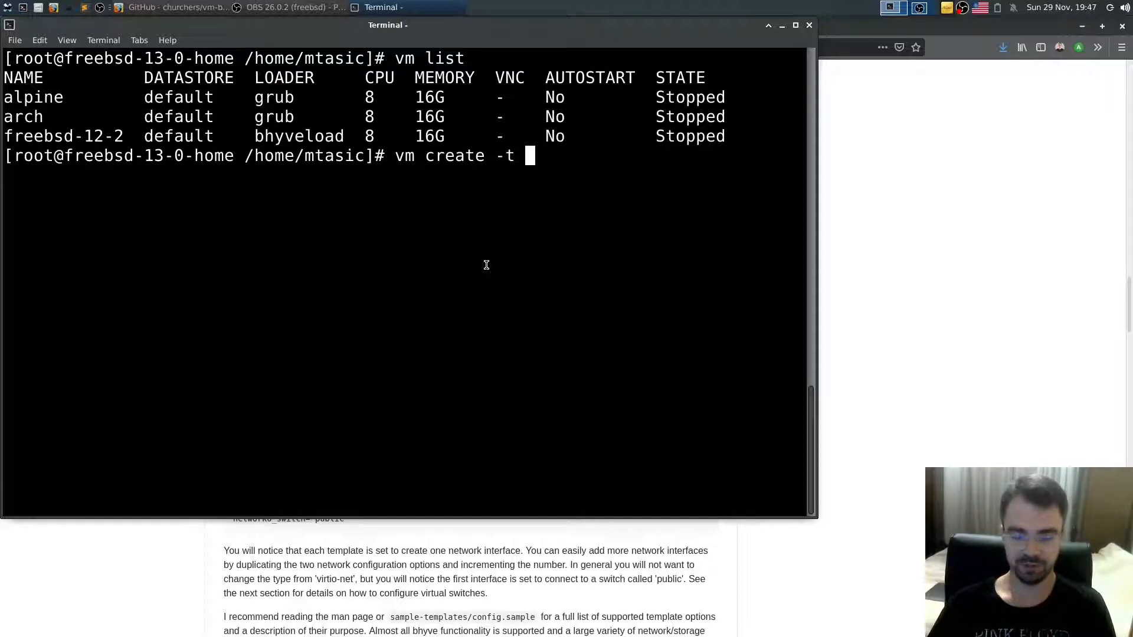
text(freebsd-)
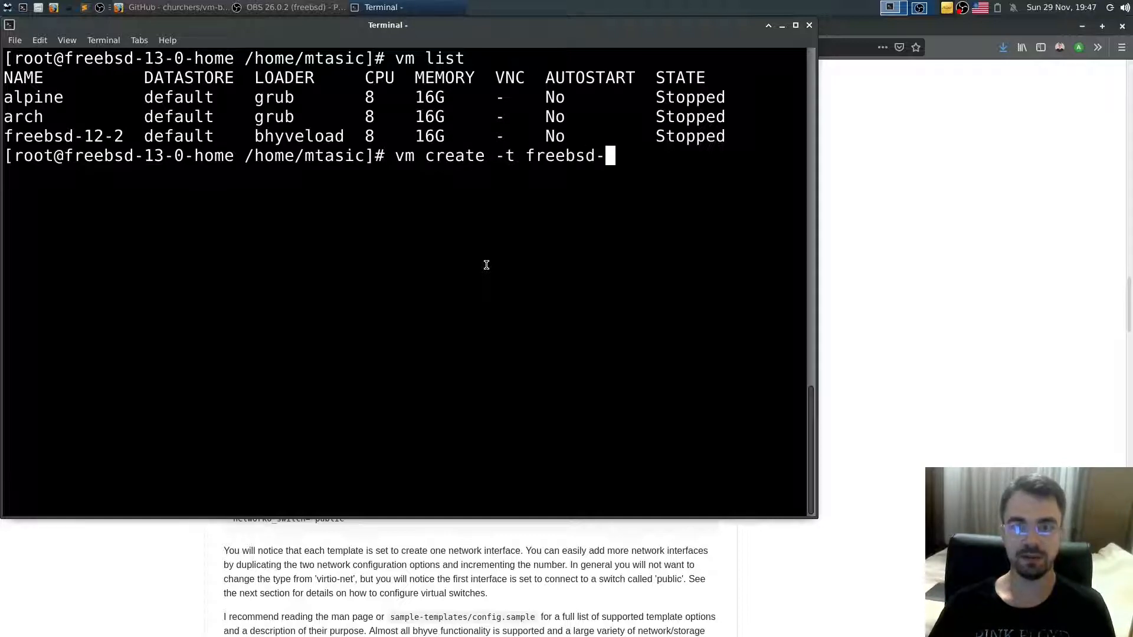
text(13-0)
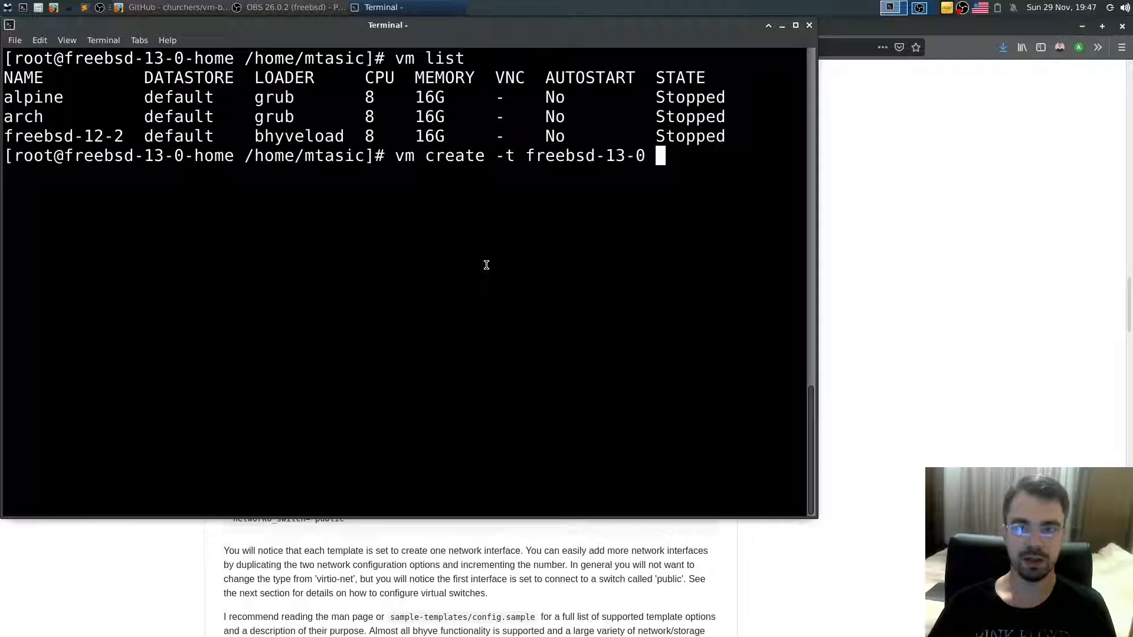
text(-s 100G)
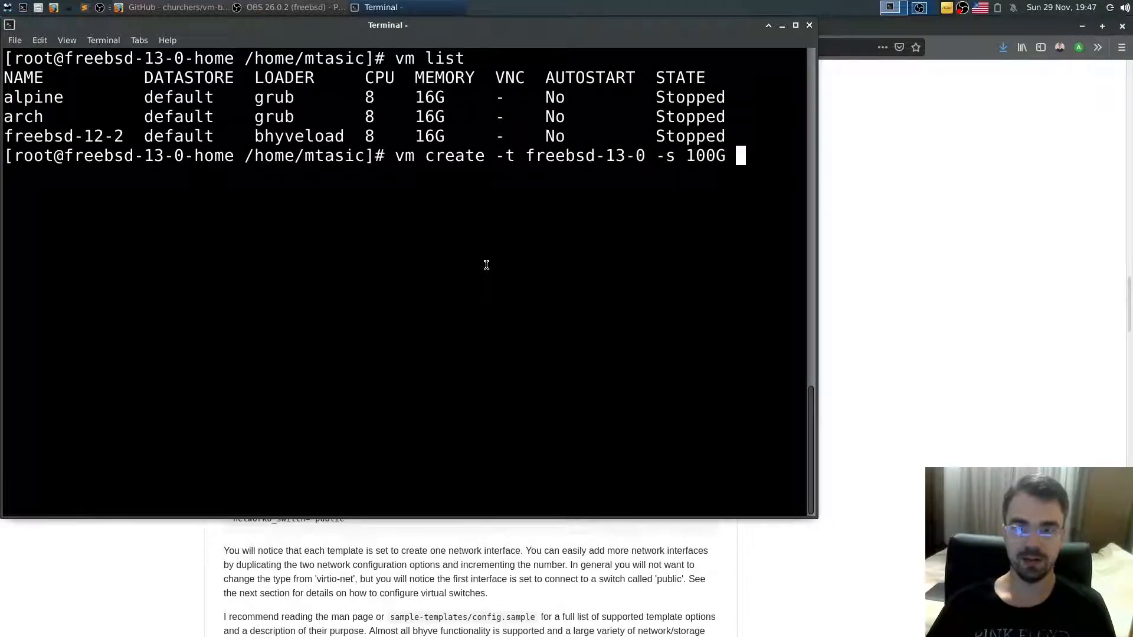
text(freebsd-13-0)
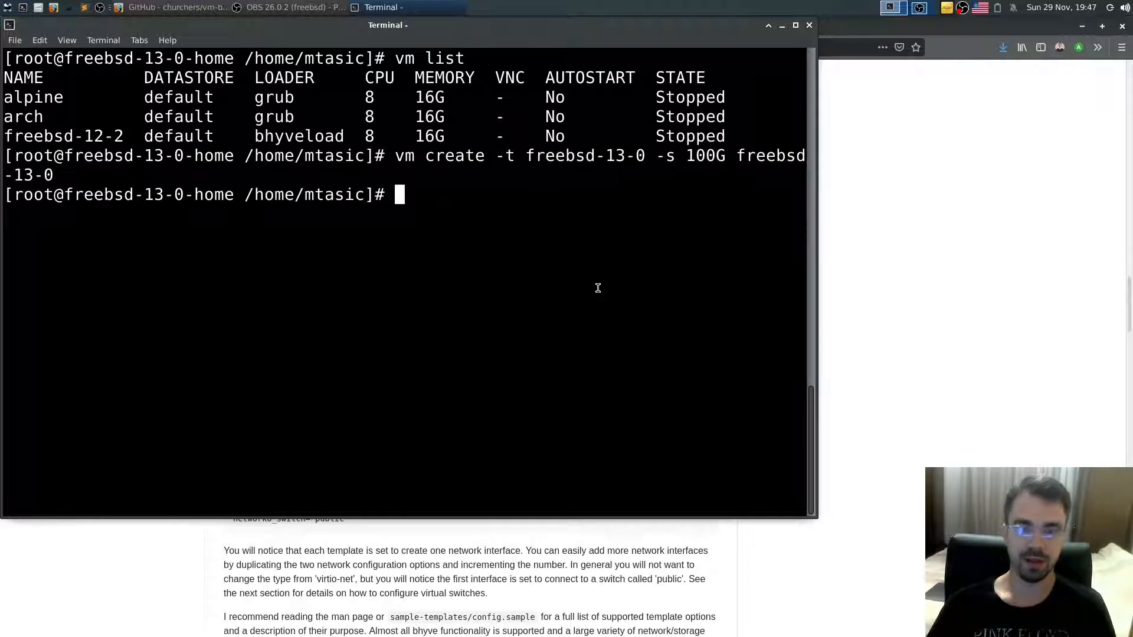
List ISOs and launch vm install -f freebsd-13-0 with the 20201126 13.0-CURRENT disc1 ISO
text(vm iso)
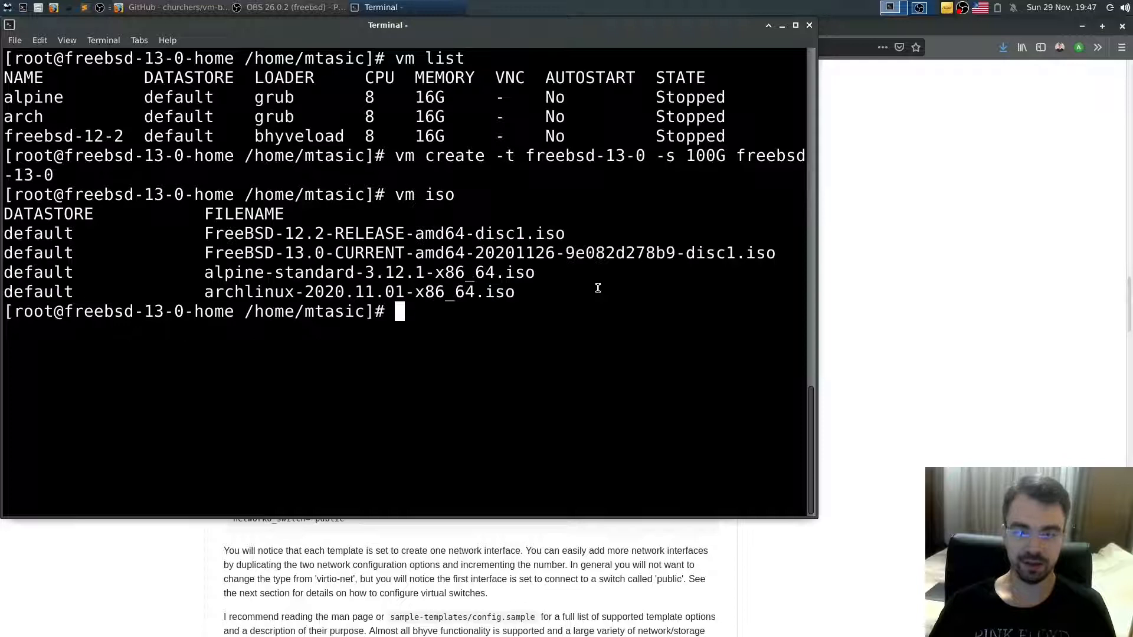
text(vm)
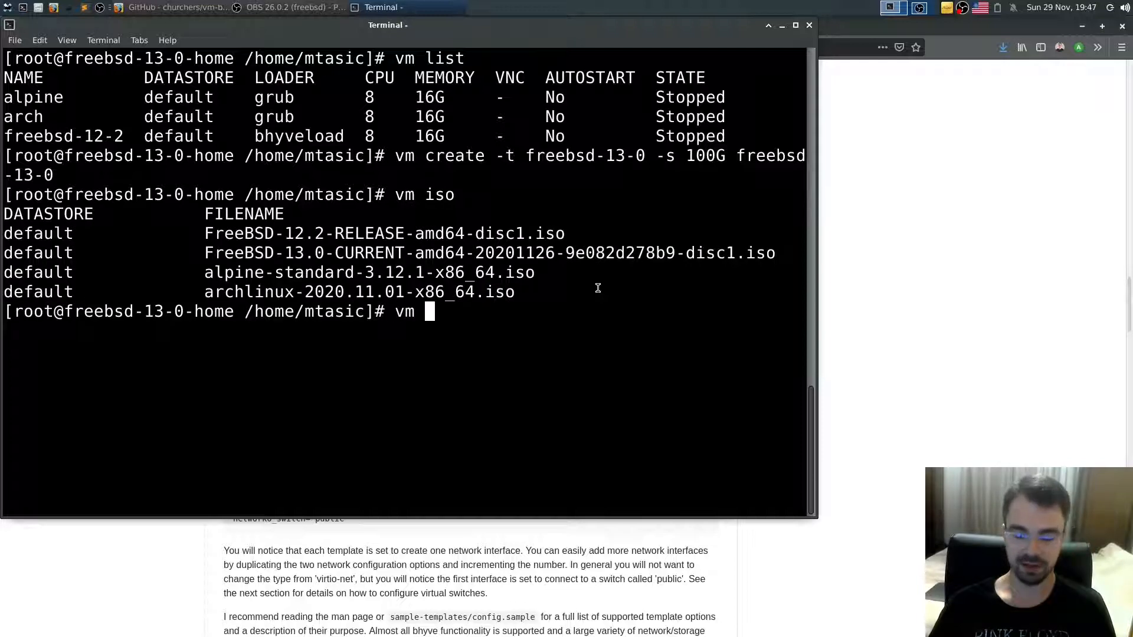
text(install -f)
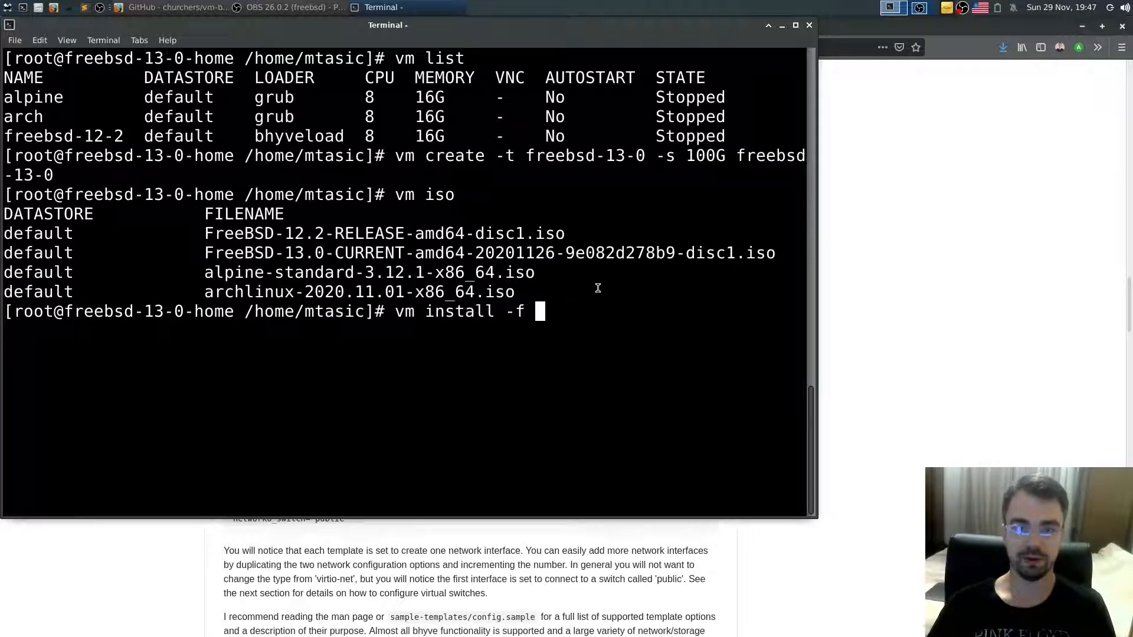
double_click(770, 156)
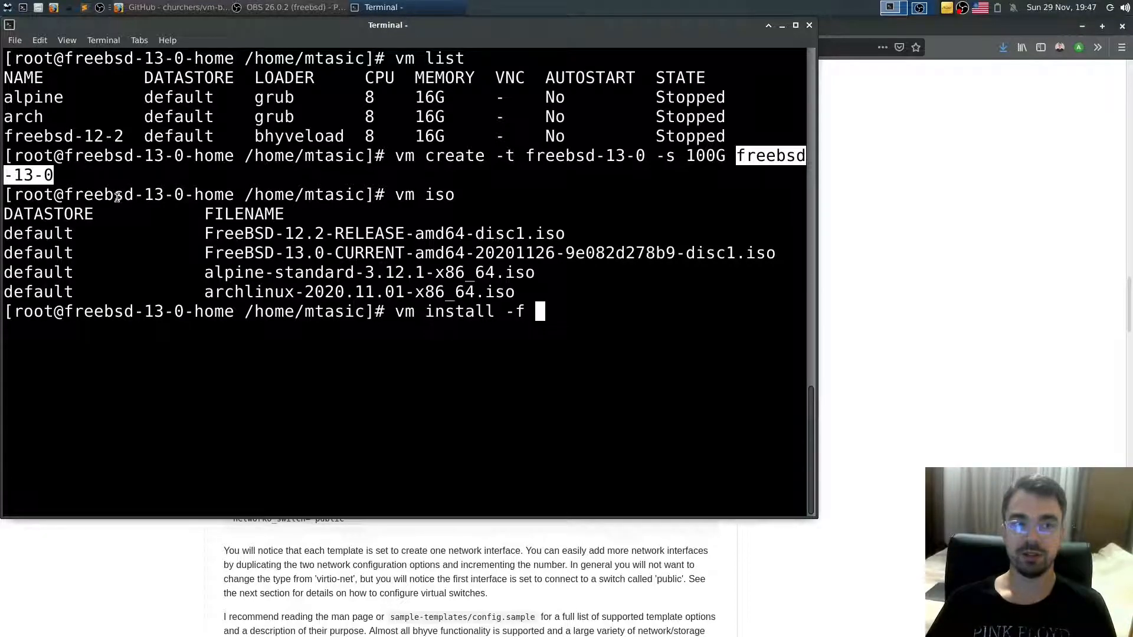
text(freebsd-13-0)
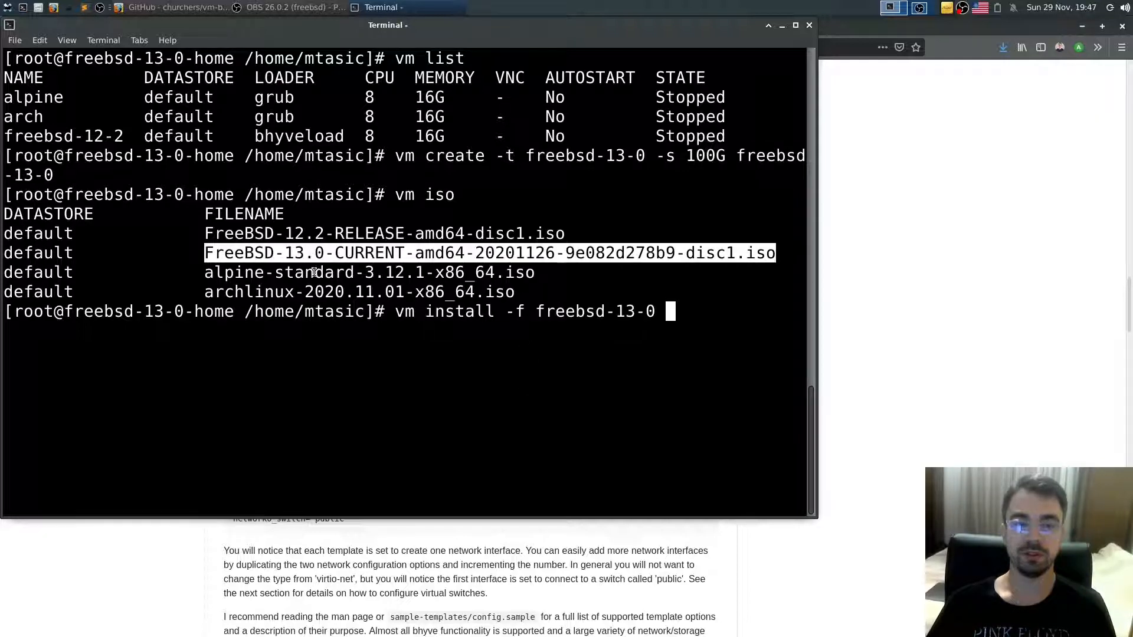
text(FreeBSD-13.0-CURRENT-amd64-20201126-9e082d278b9-disc1.iso)
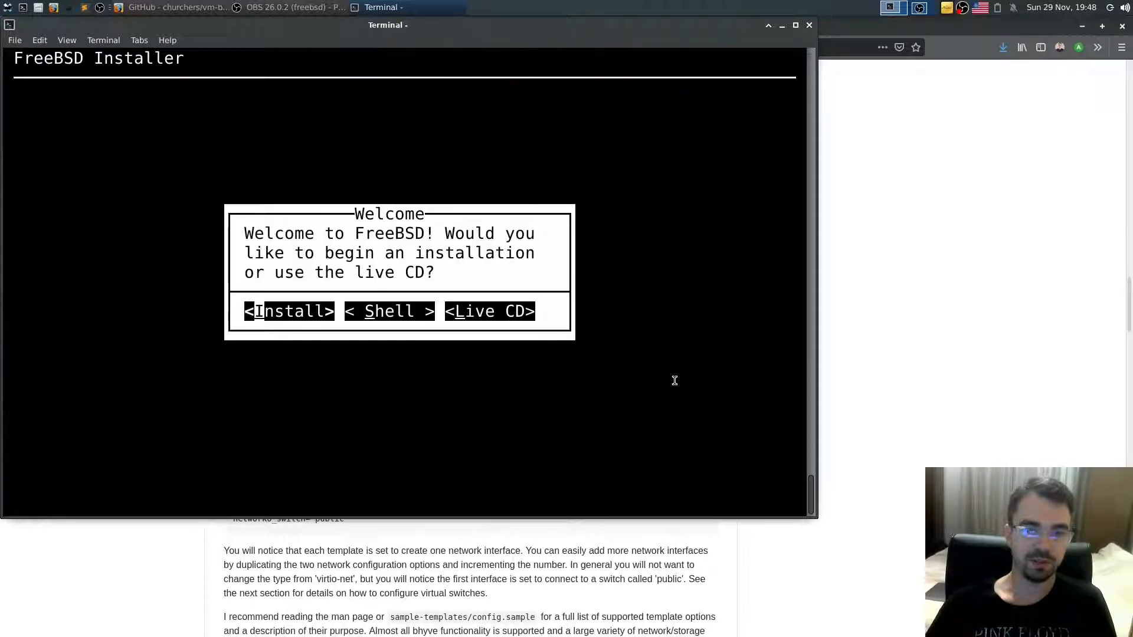
Start the install and set the hostname to freebsd-13-0
click(288, 310)
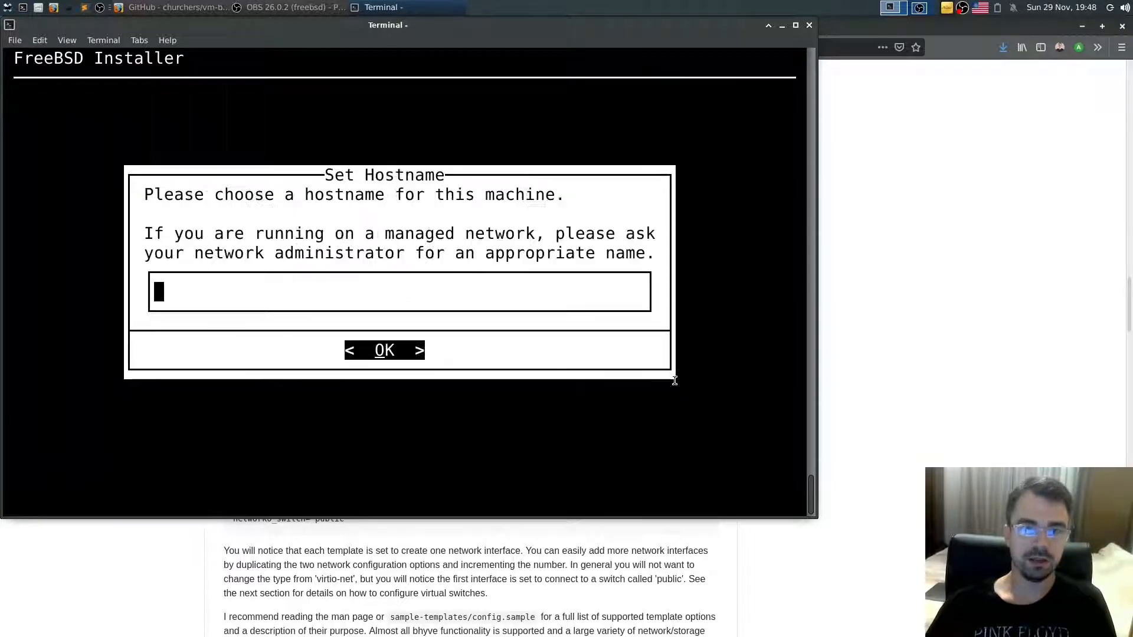
text(freebsd-13)
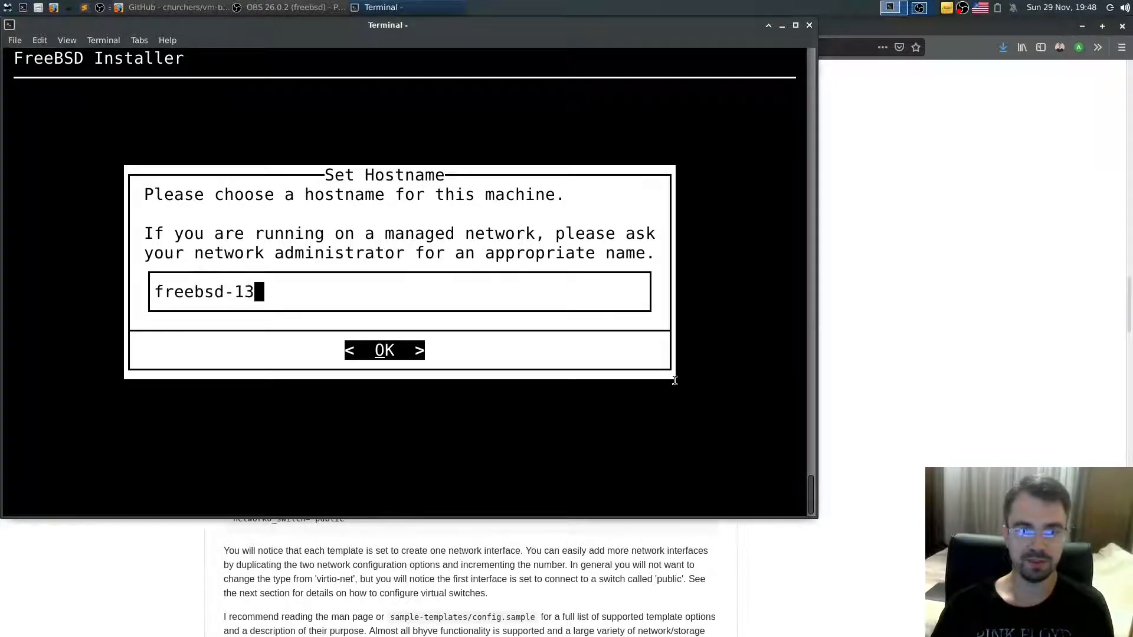
text(-0)
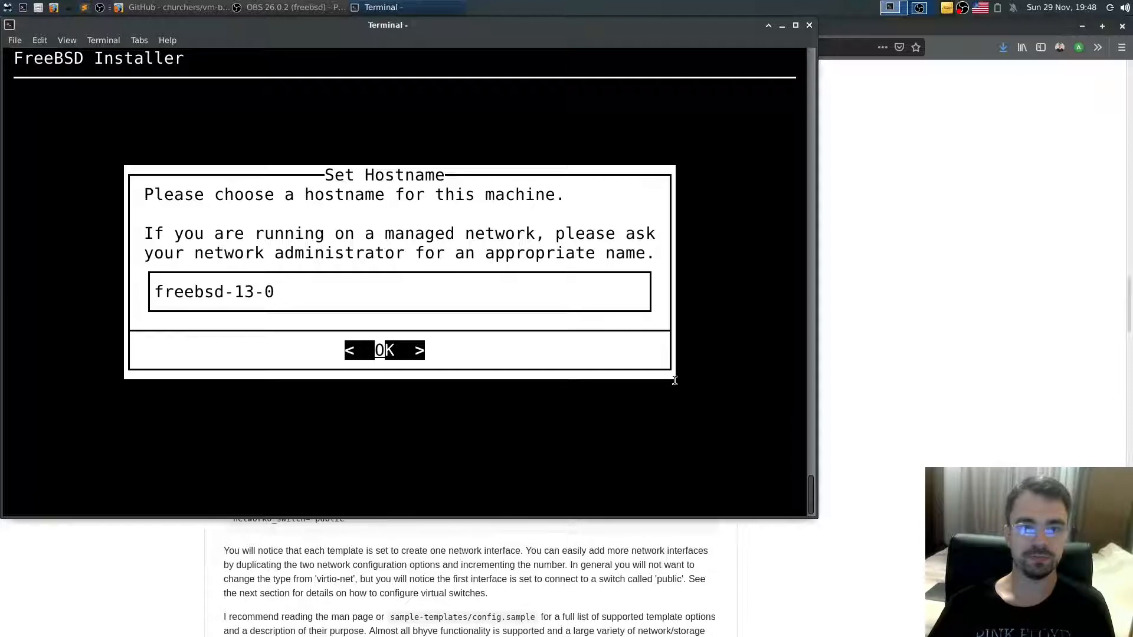
click(383, 349)
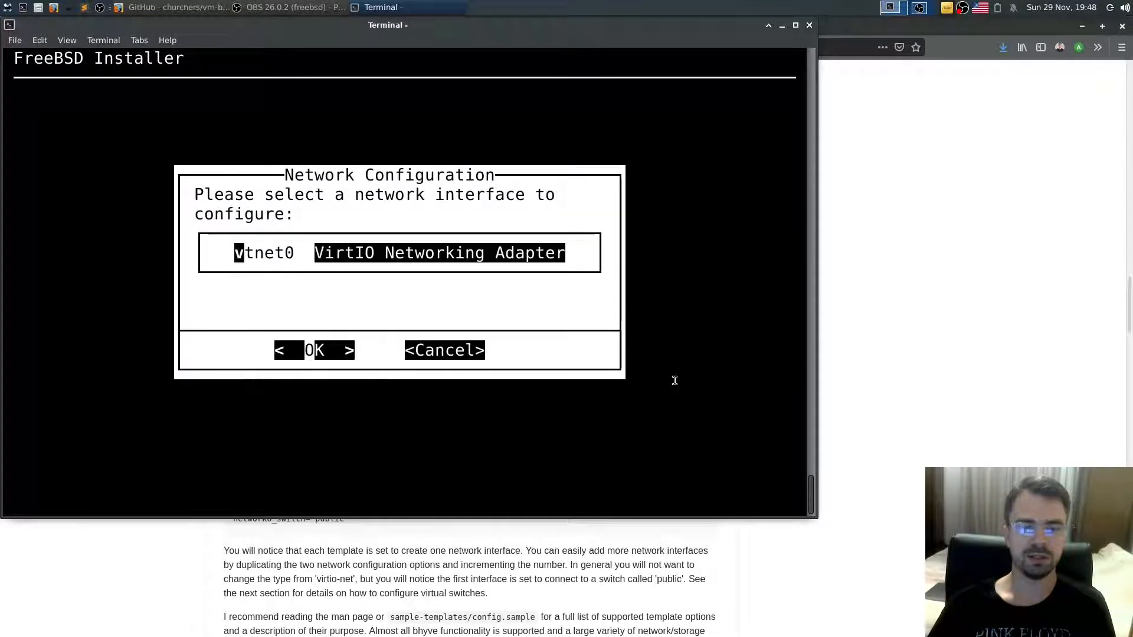
Configure vtnet0 with DHCP, answer IPv6, and set DNS #2 to 8.8.8.8
click(313, 349)
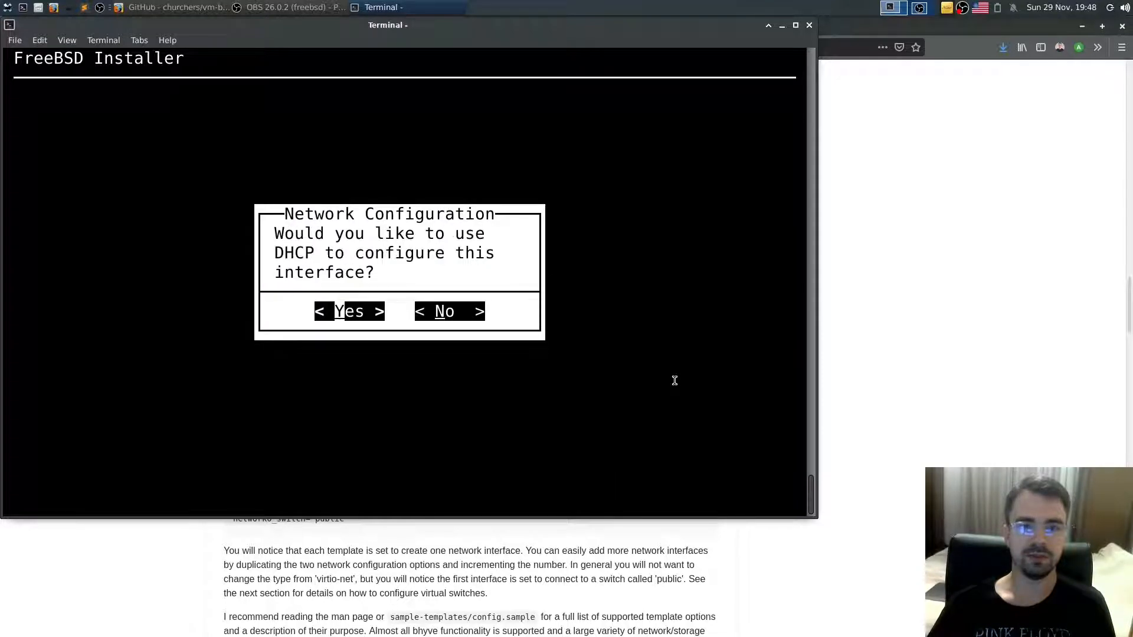
click(350, 310)
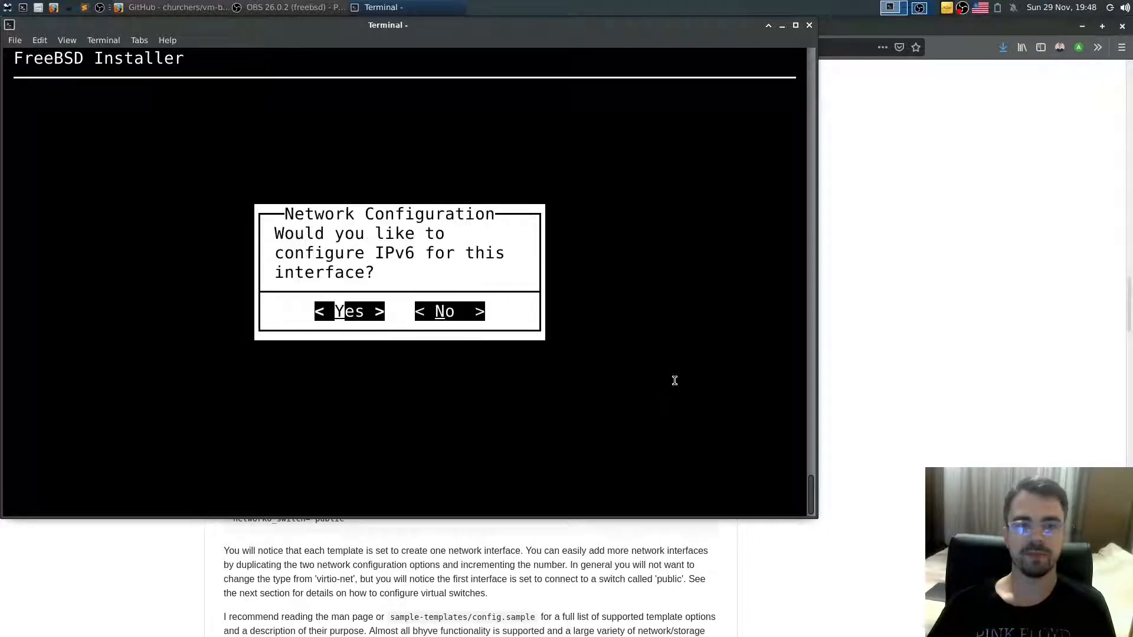
click(444, 310)
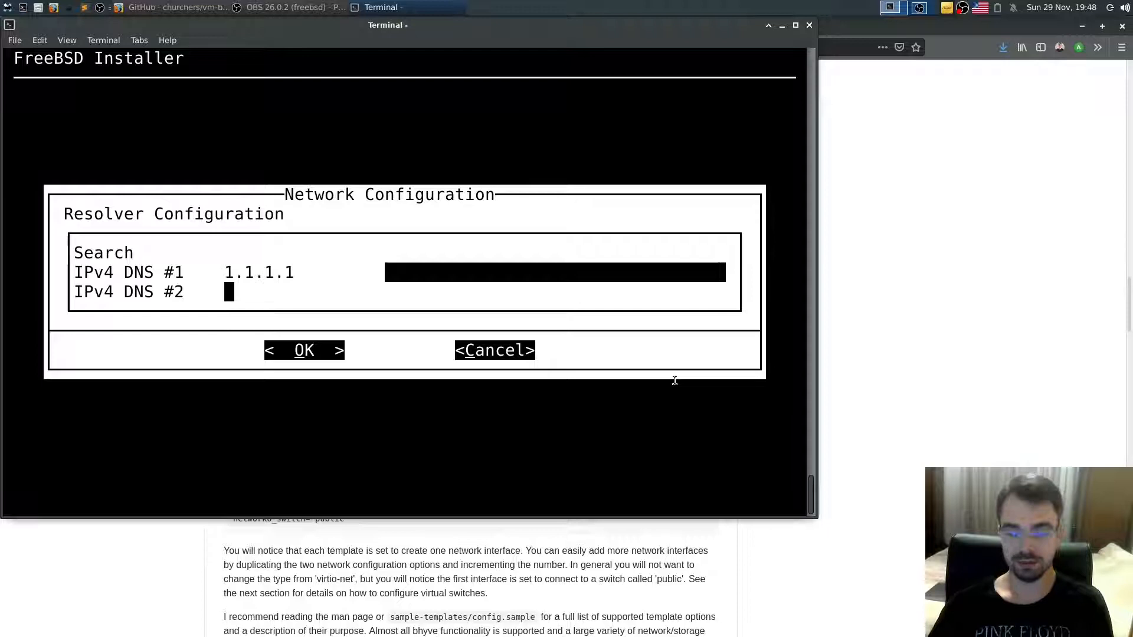
text(8.8.8.8)
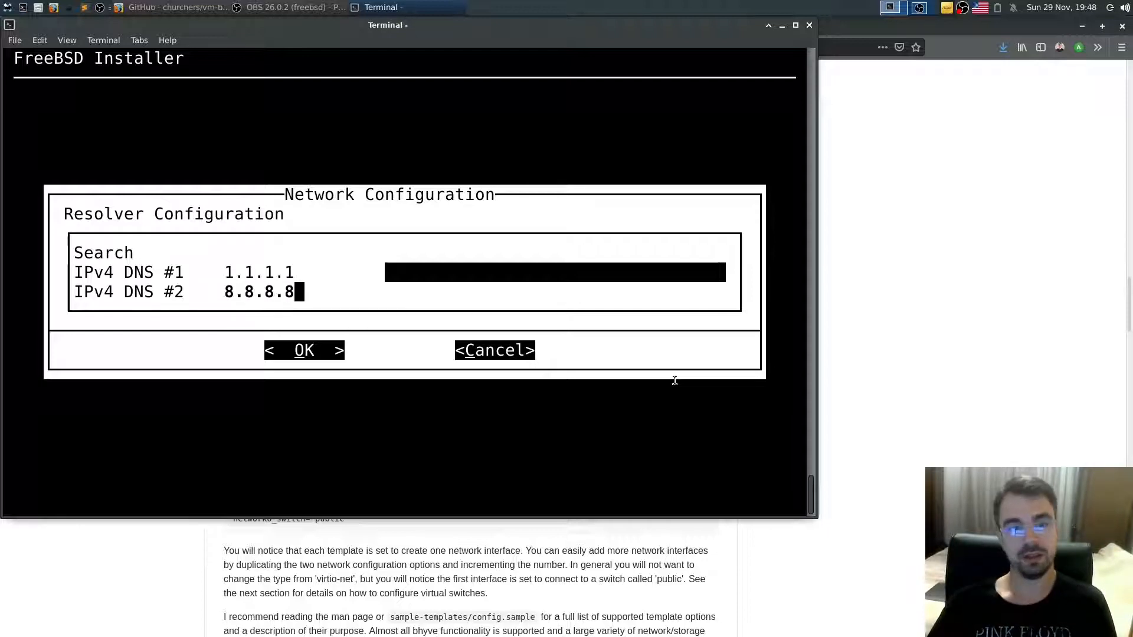
click(304, 349)
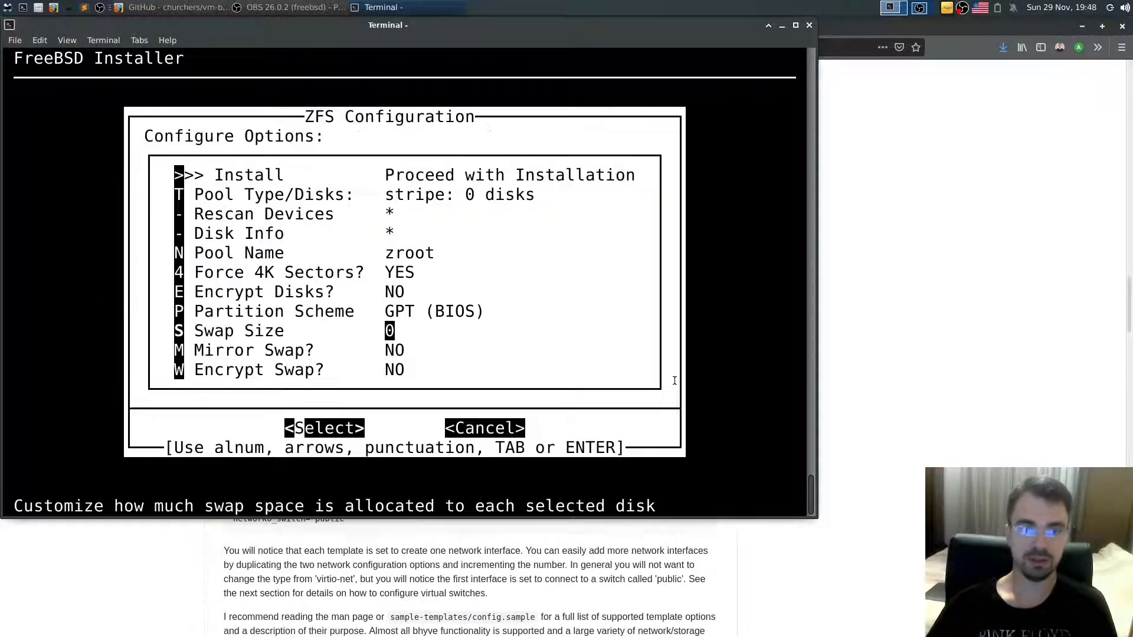
Choose ZFS Install onto vtbd0 and confirm destroying its contents at Last Chance
click(273, 195)
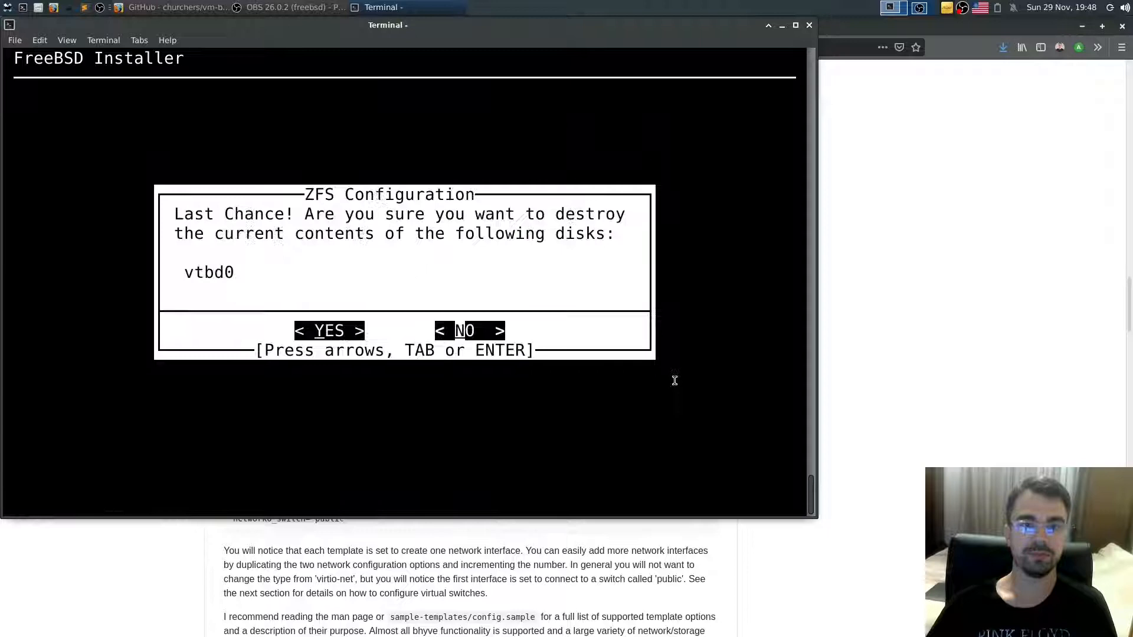
key(Left)
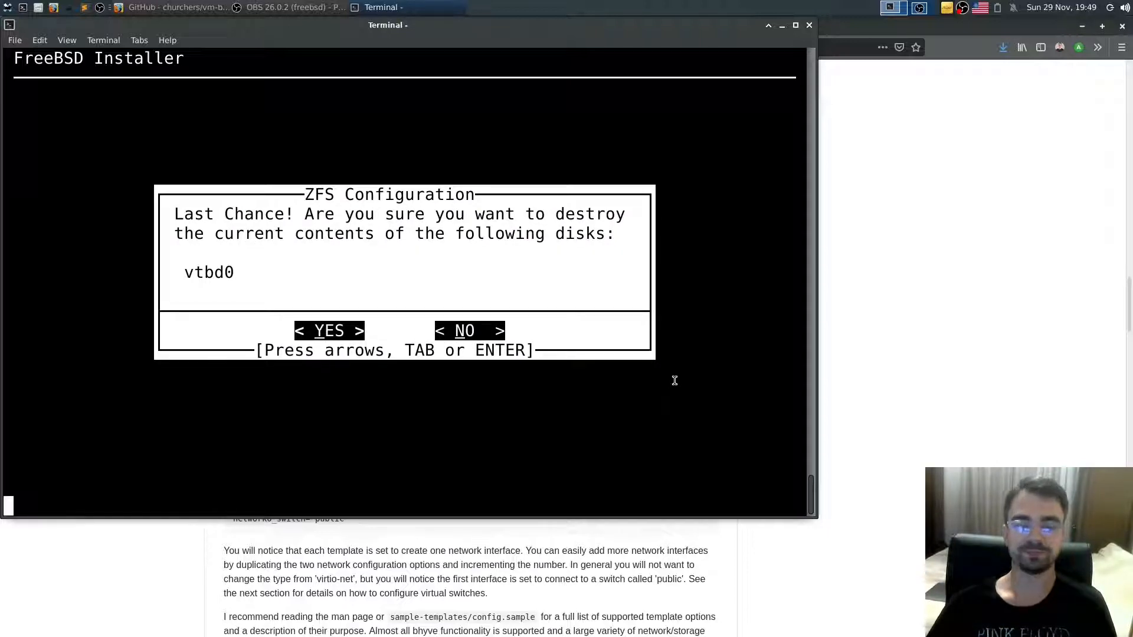
click(328, 330)
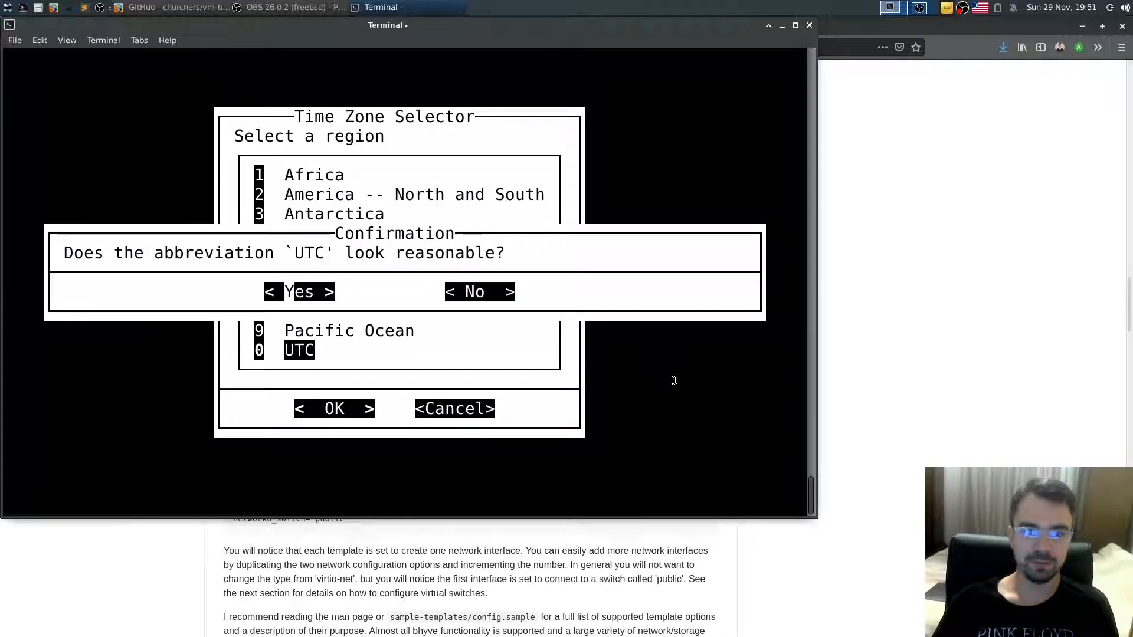
Accept UTC, skip time setup, keep default boot services, and enable clear_tmp hardening
click(309, 292)
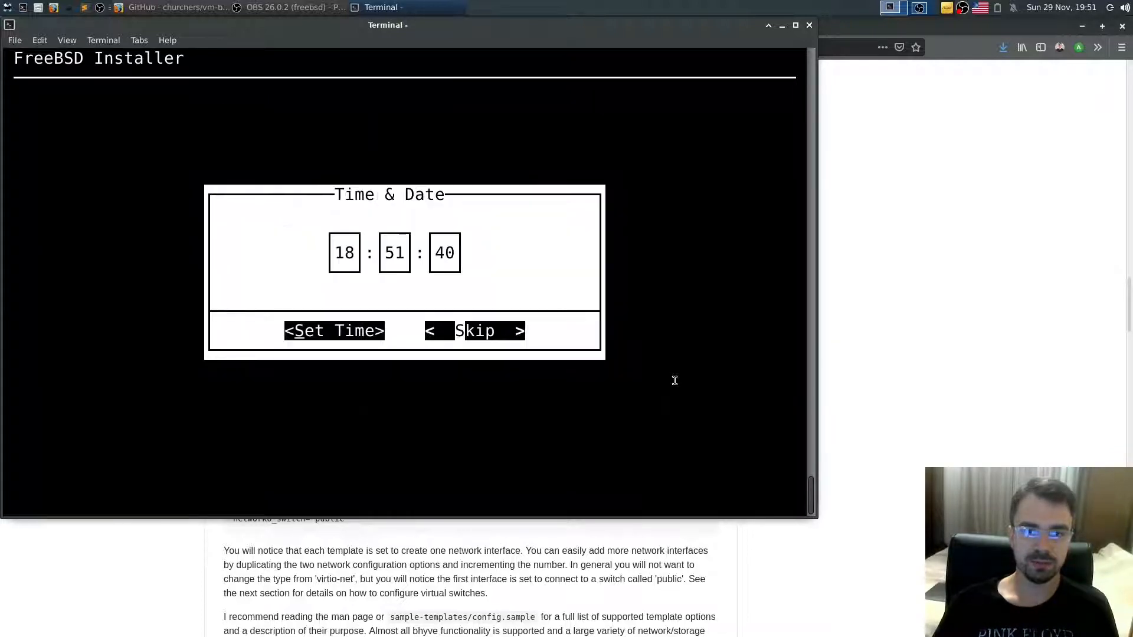
click(476, 330)
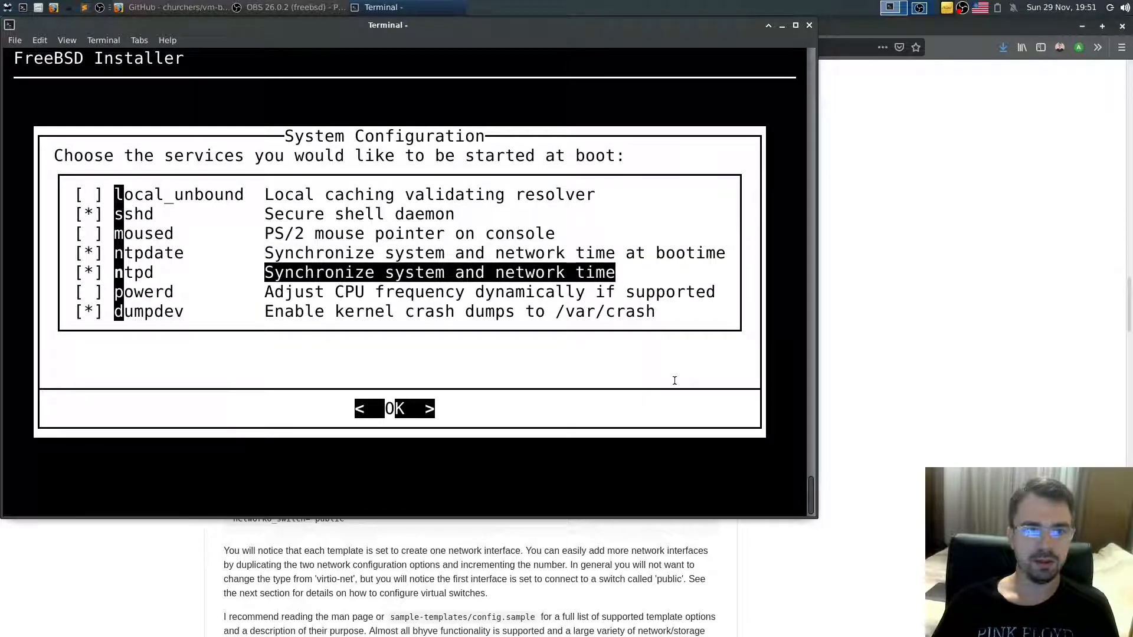
click(395, 409)
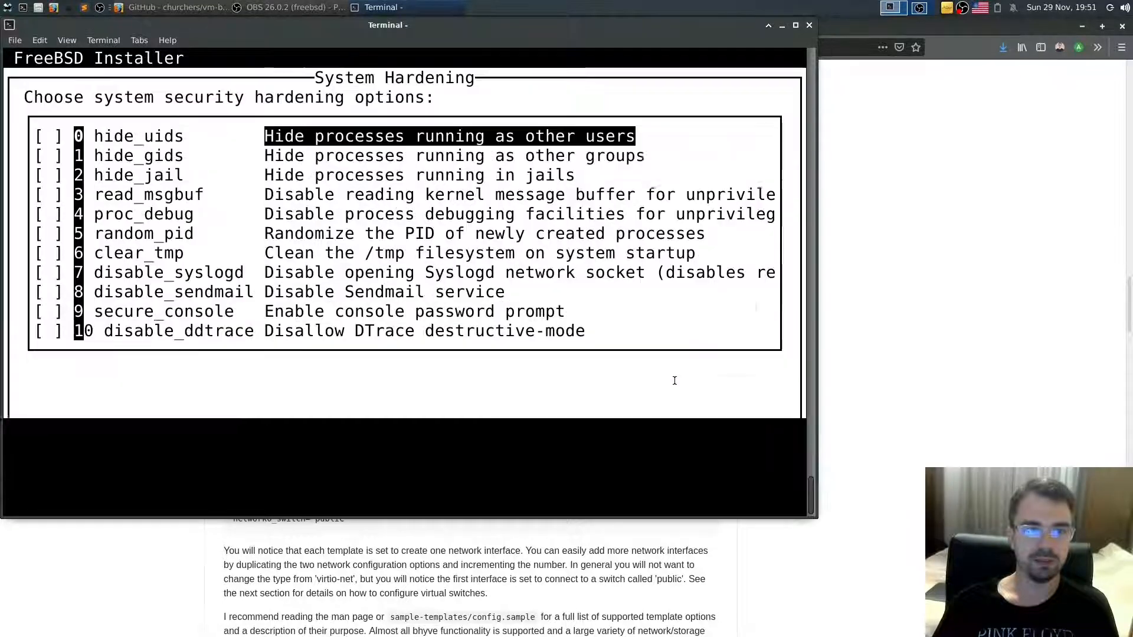
key(Down)
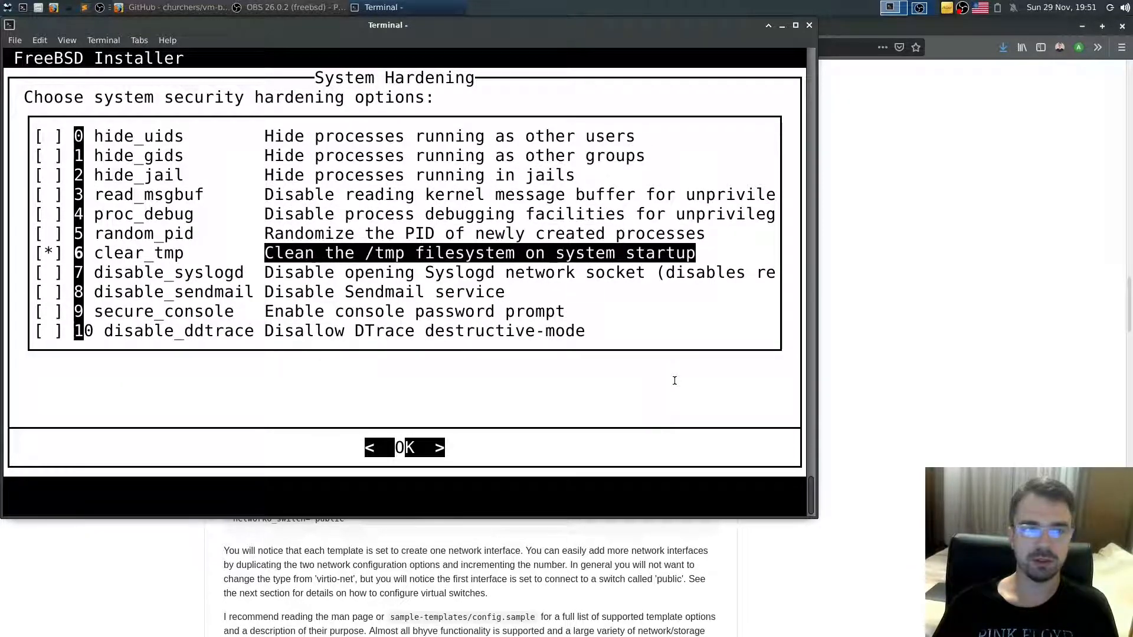
click(405, 448)
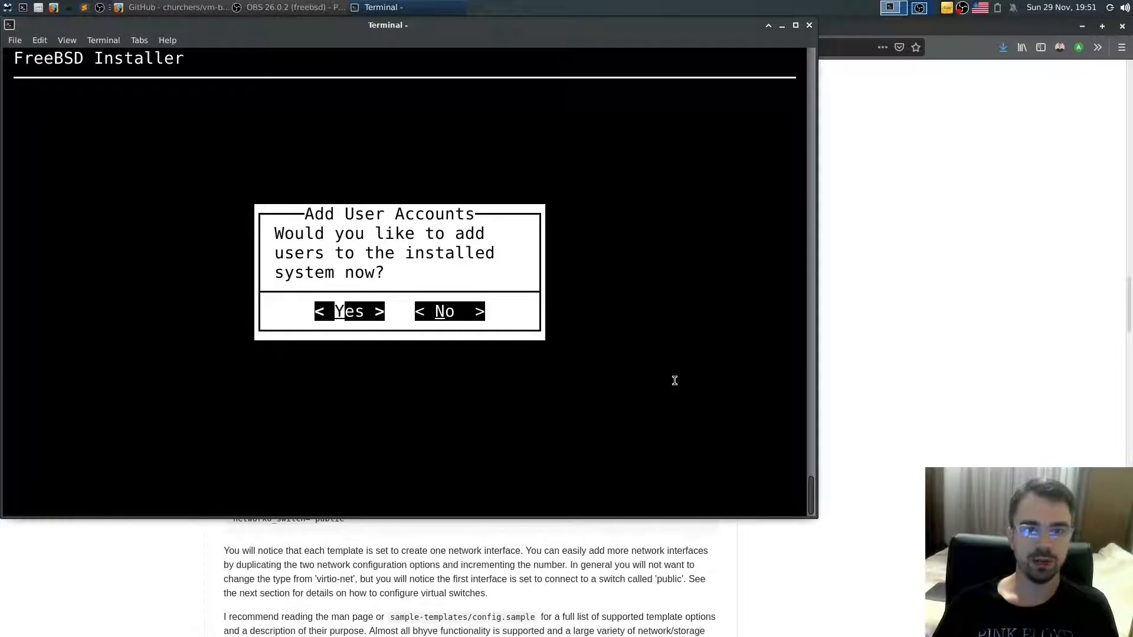
Add user 'mtasic' (Marko Tasi) in group wheel via the installer's adduser prompts
click(350, 311)
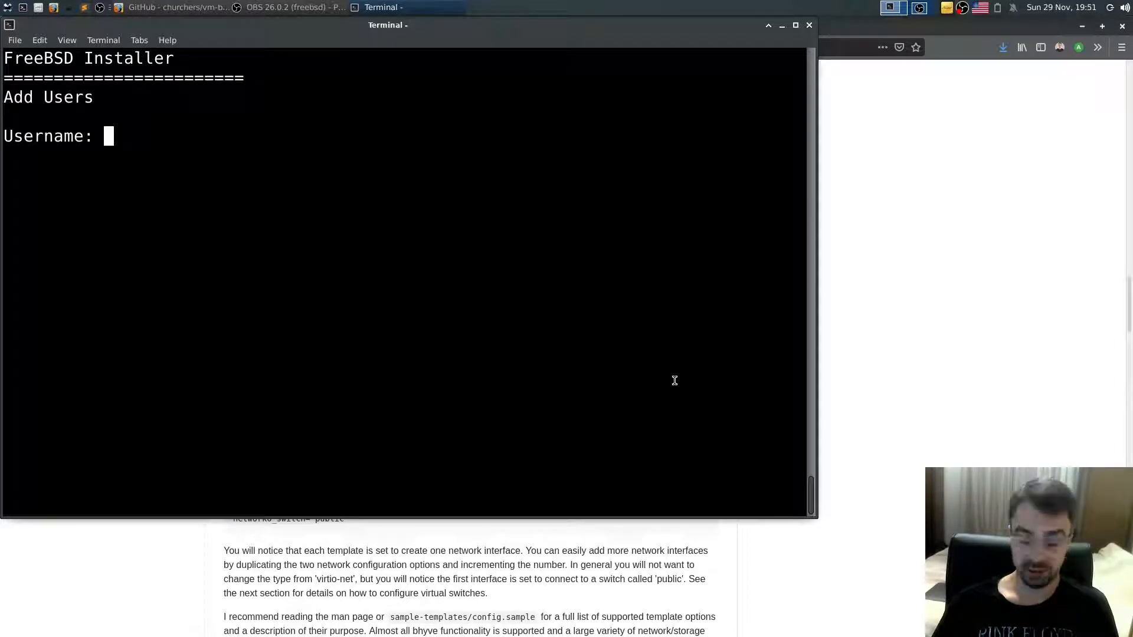
text(mtasic)
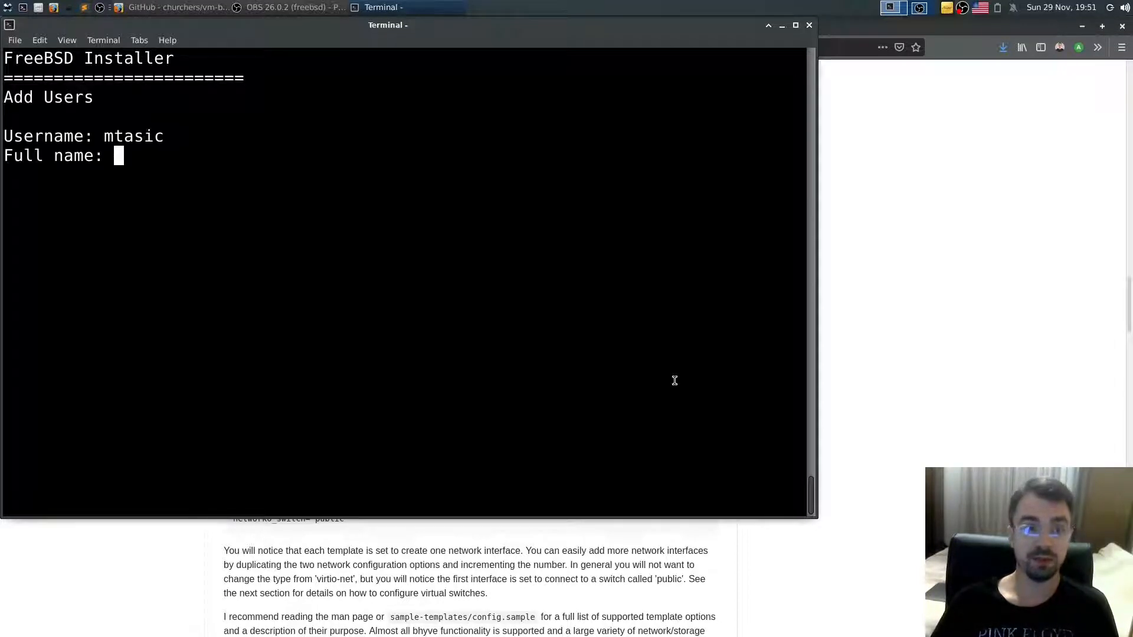
text(Marko Tasic)
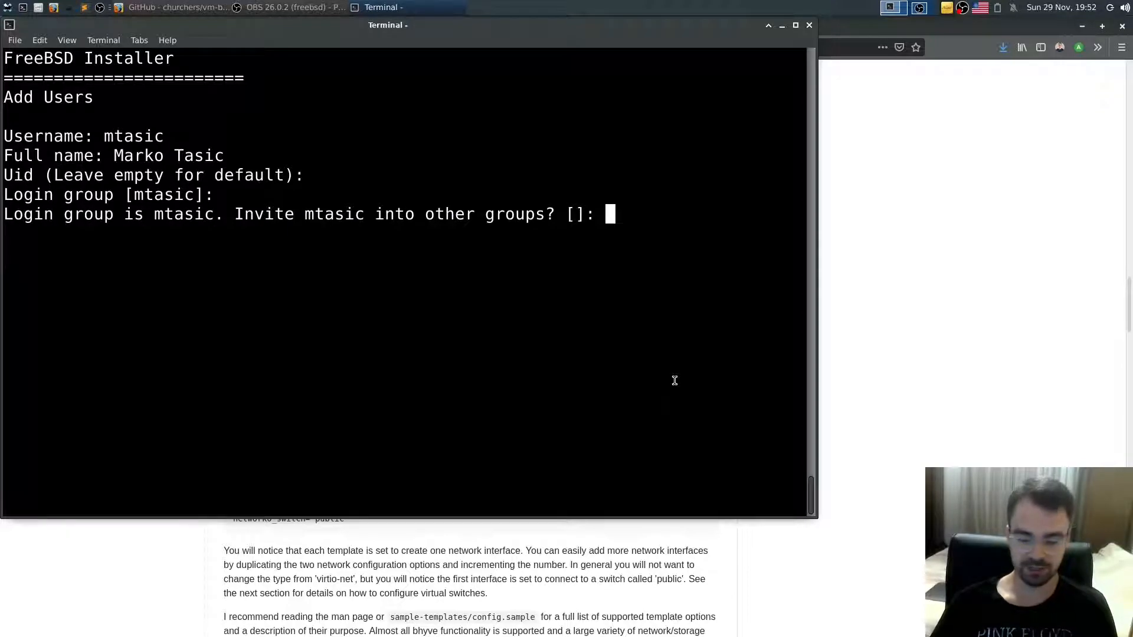
text(wheel)
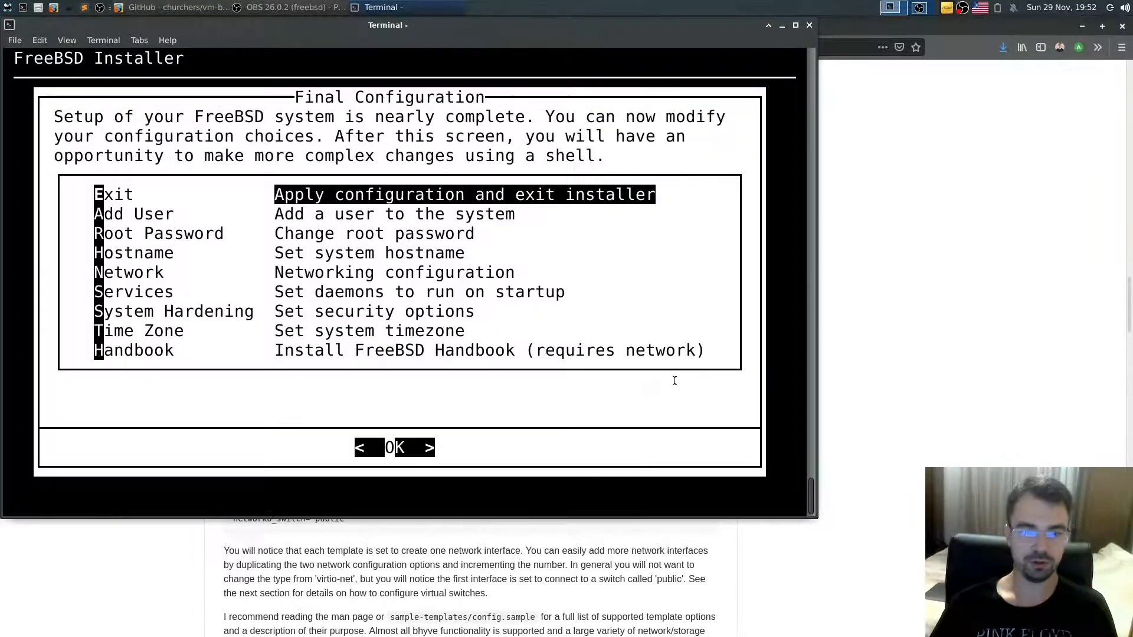
Exit Final Configuration so the installer finishes and the VM reboots
click(394, 447)
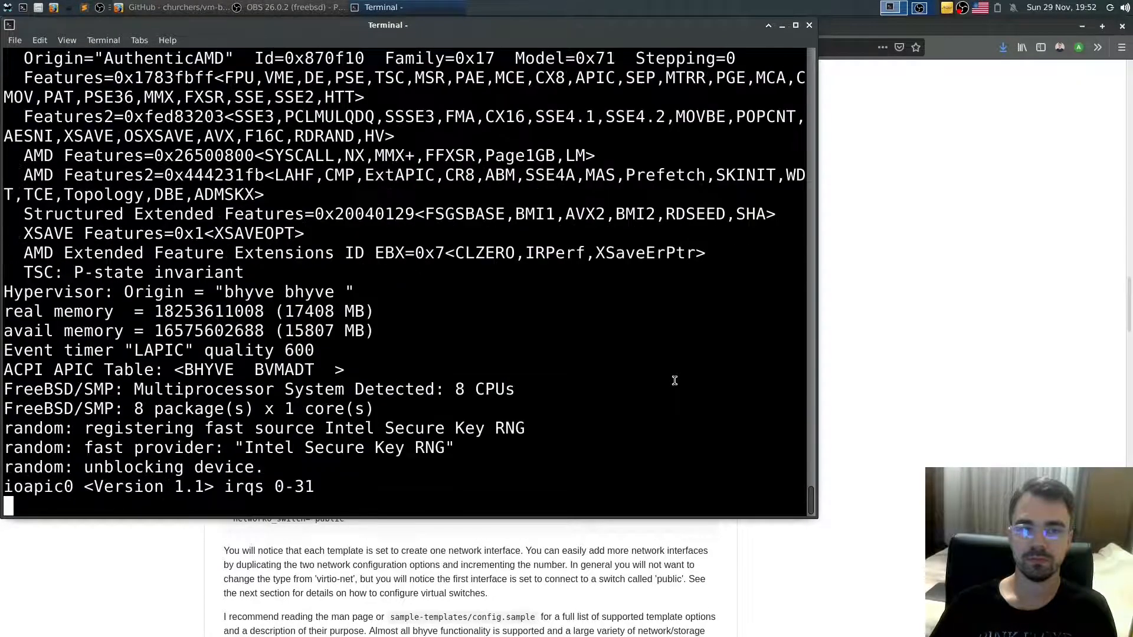
Follow the boot messages down to the console login prompt
scroll(down, 3)
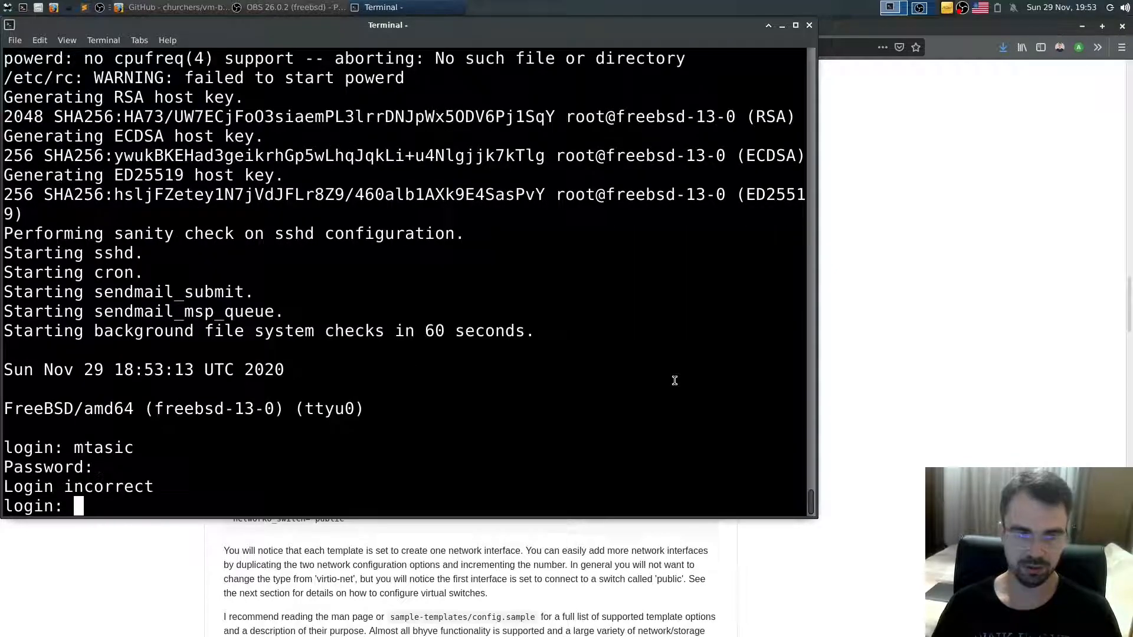
Log in as mtasic, become root with su, and bootstrap pkg via pkg update
text(mtas)
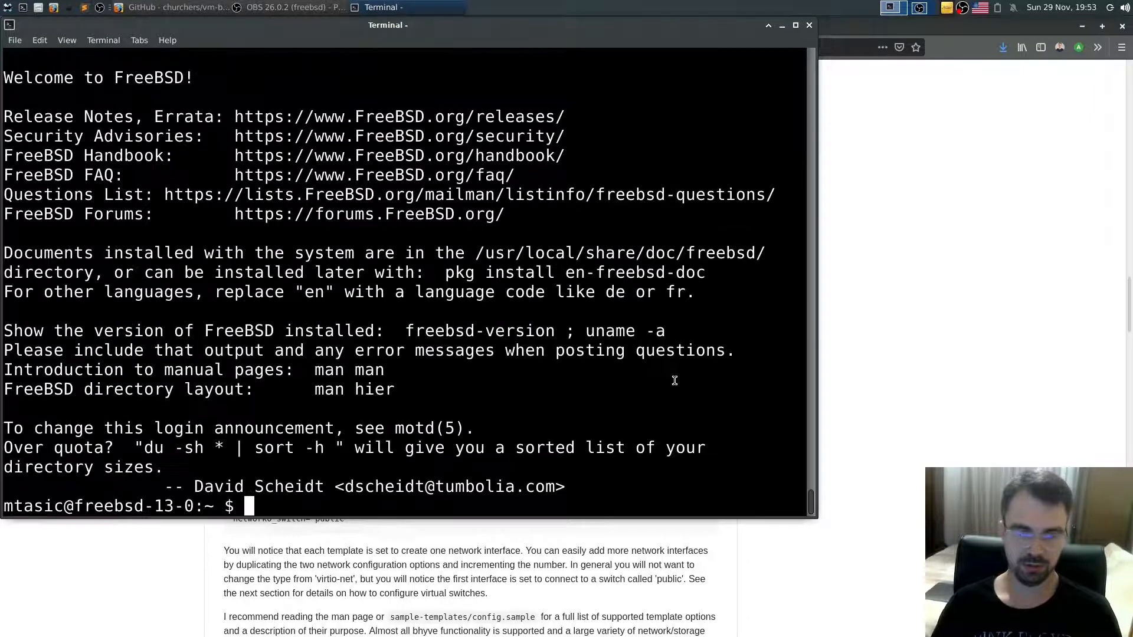
text(su)
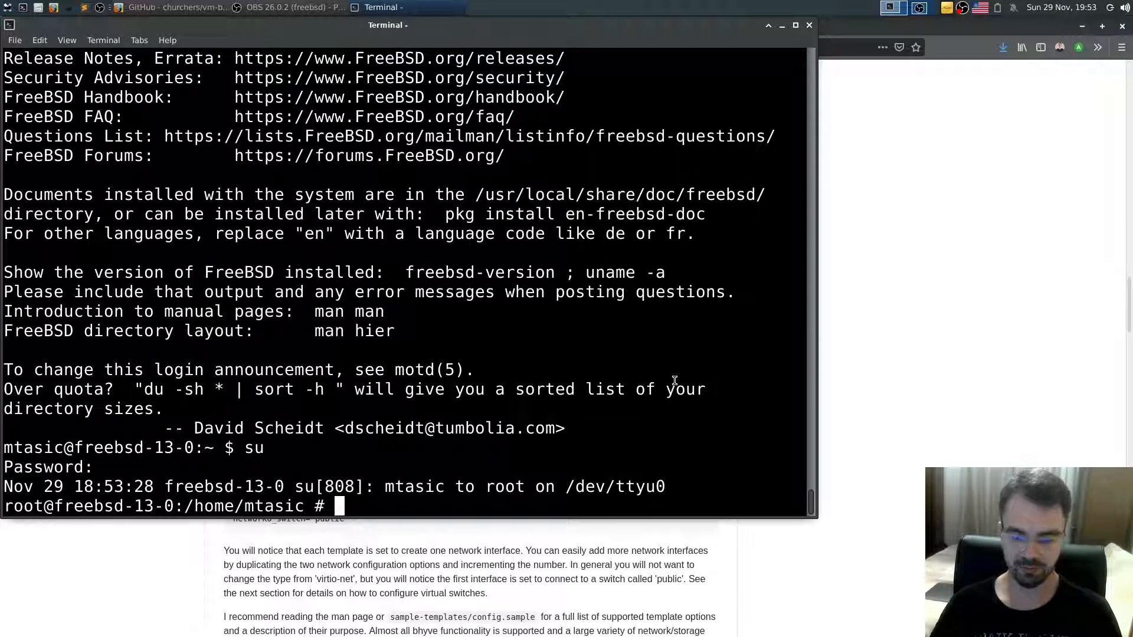
text(pkgu)
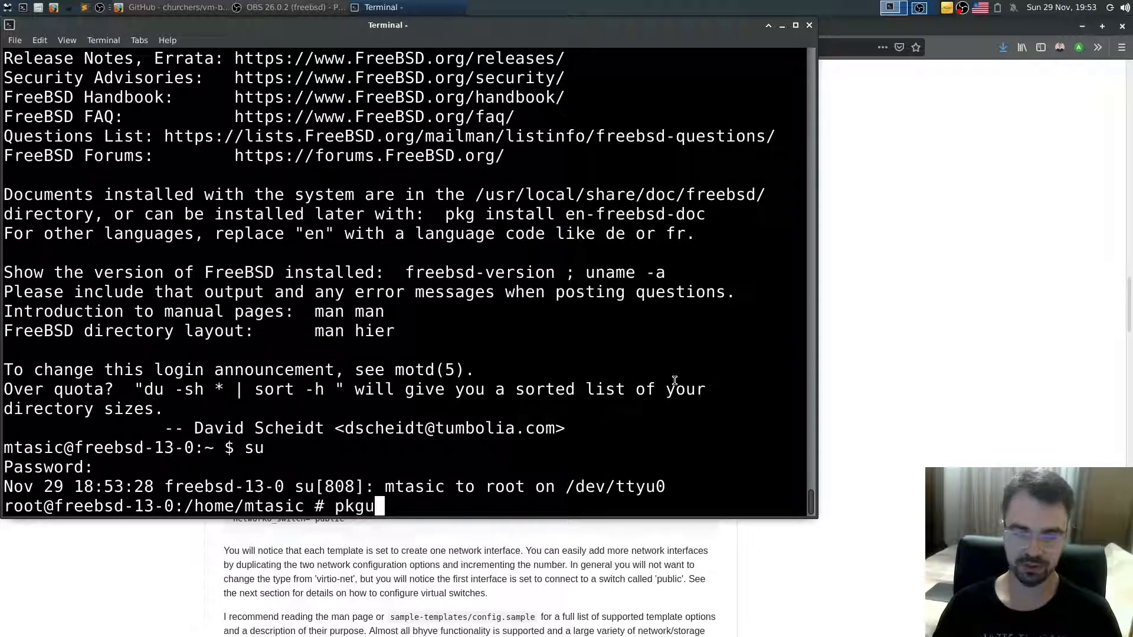
text(update)
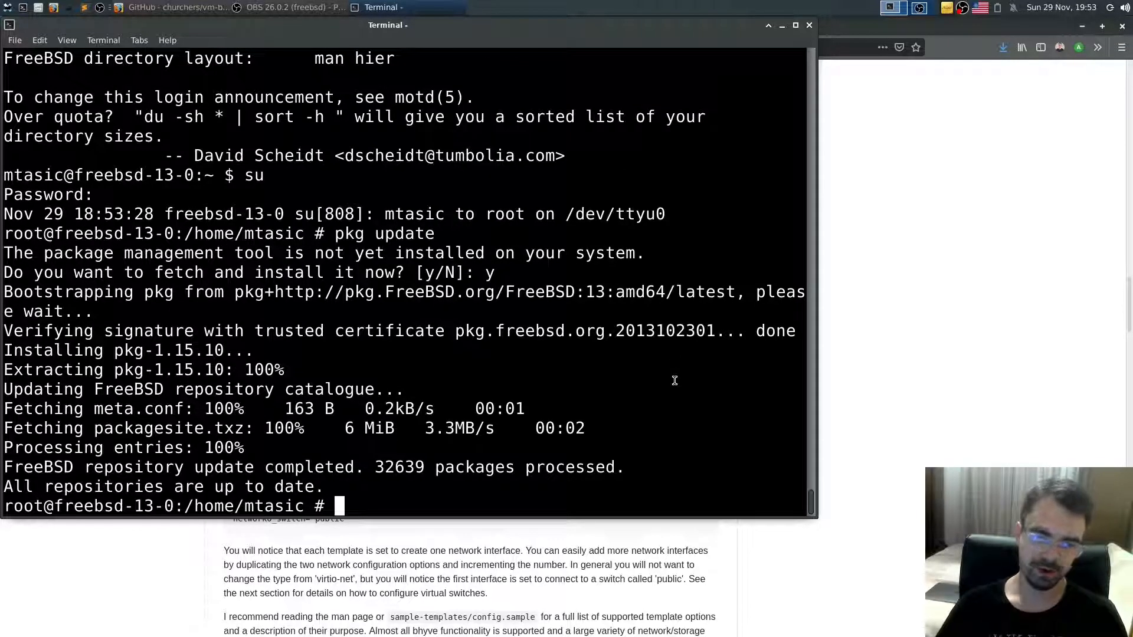
Run ifconfig to see vtnet0 at 192.168.2.121 and start a second host terminal
text(ifconfig)
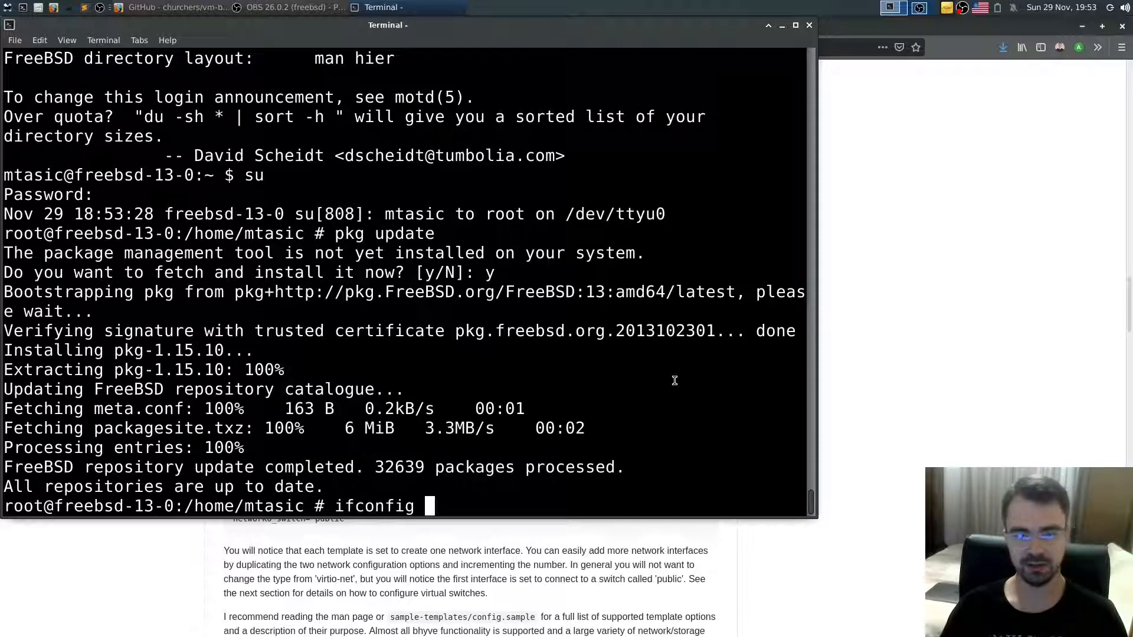
key(Return)
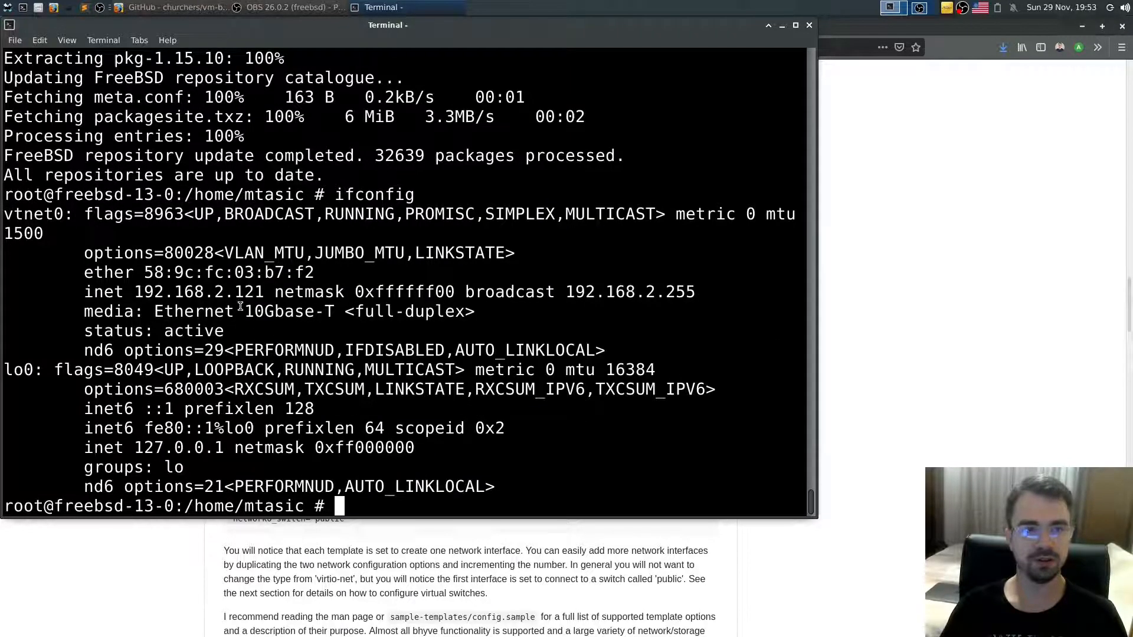
double_click(198, 291)
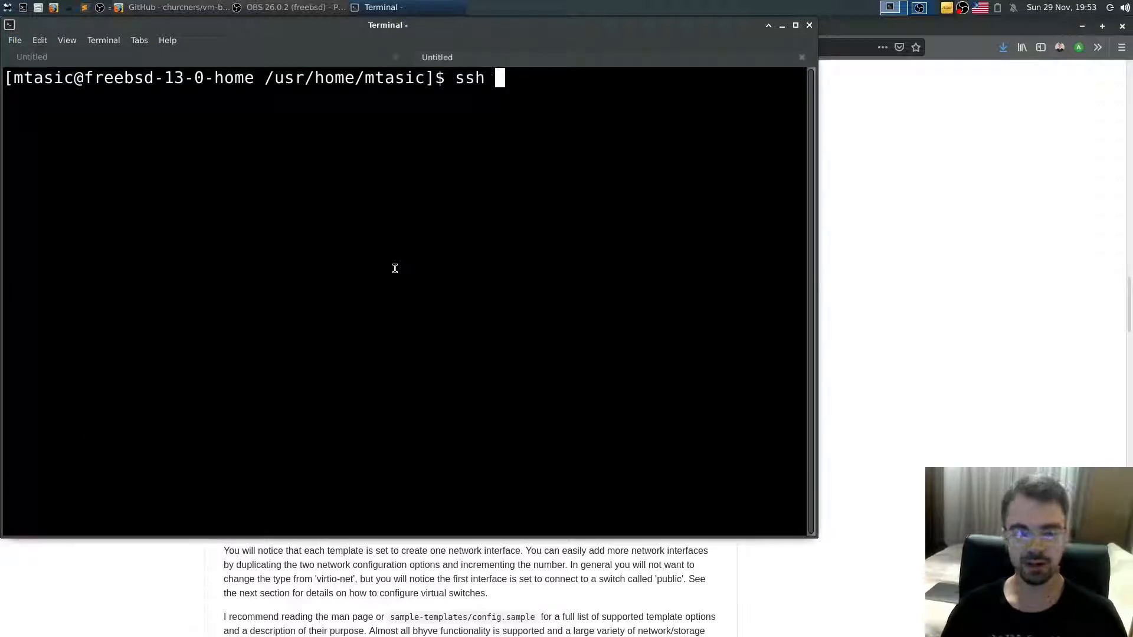
SSH as mtasic to 192.168.2.121, accept the host key, then log out with Ctrl+D
text(mtasic@192.168.2.121)
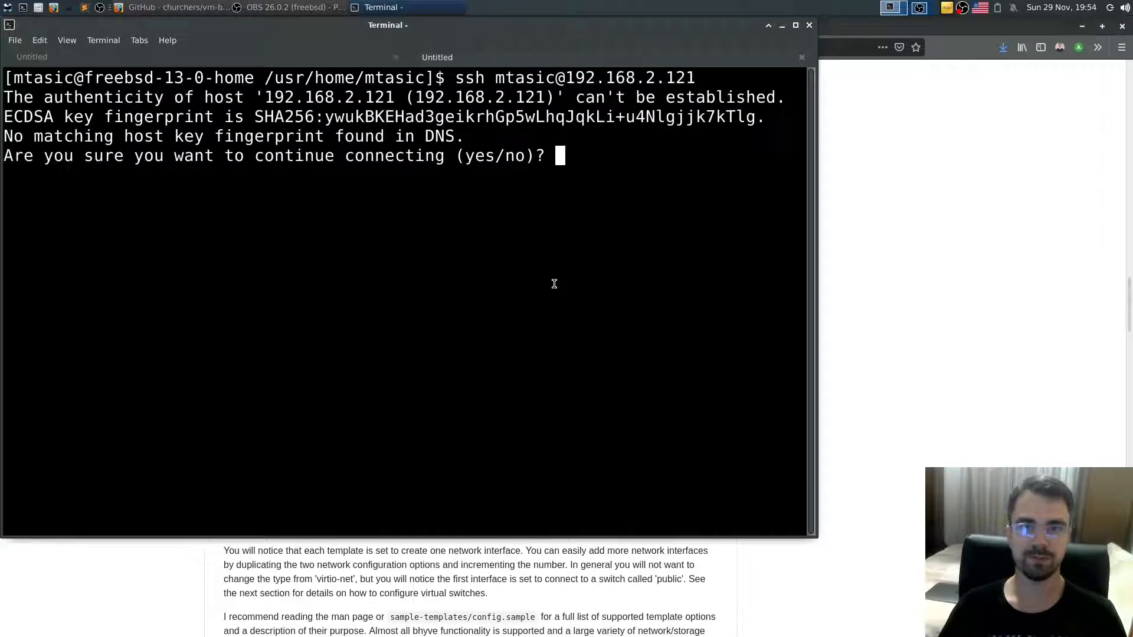
text(yes)
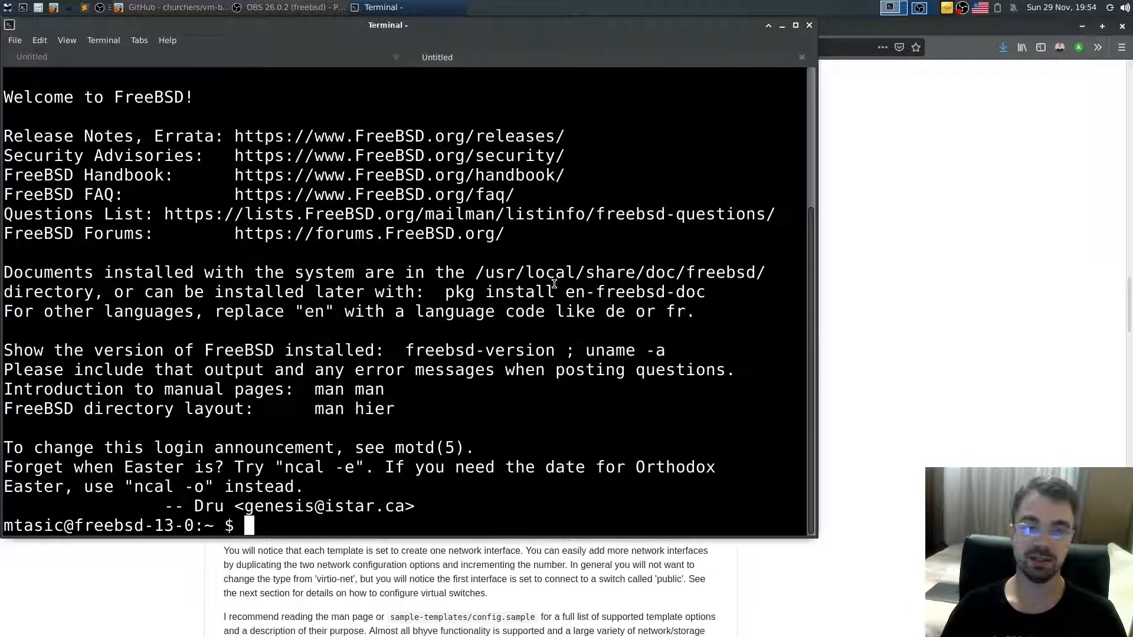
key(Ctrl+d)
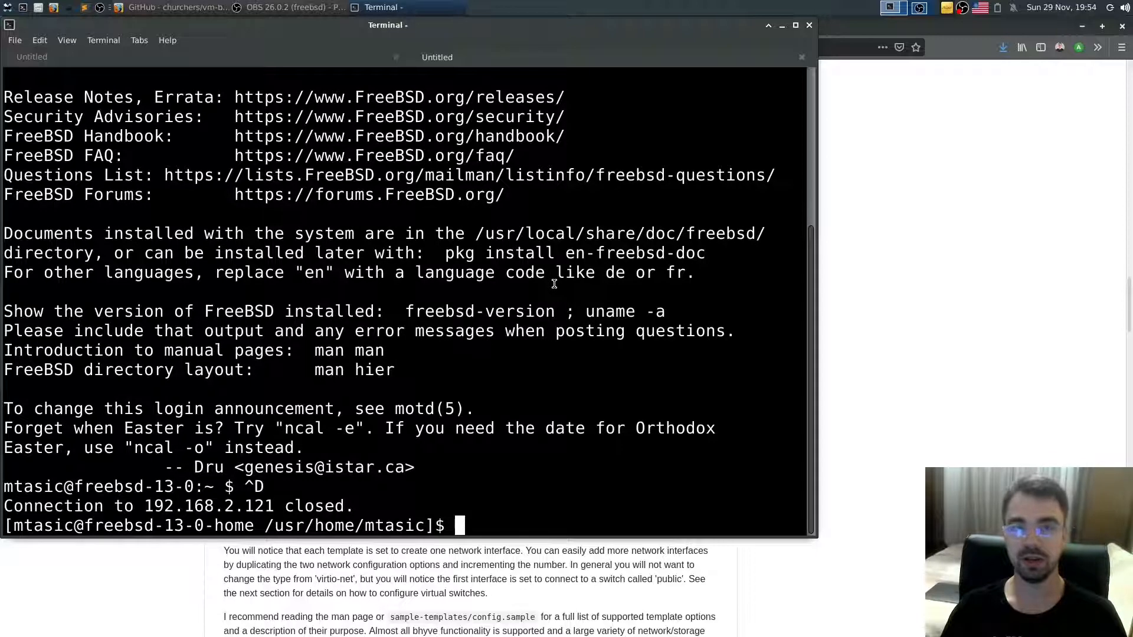